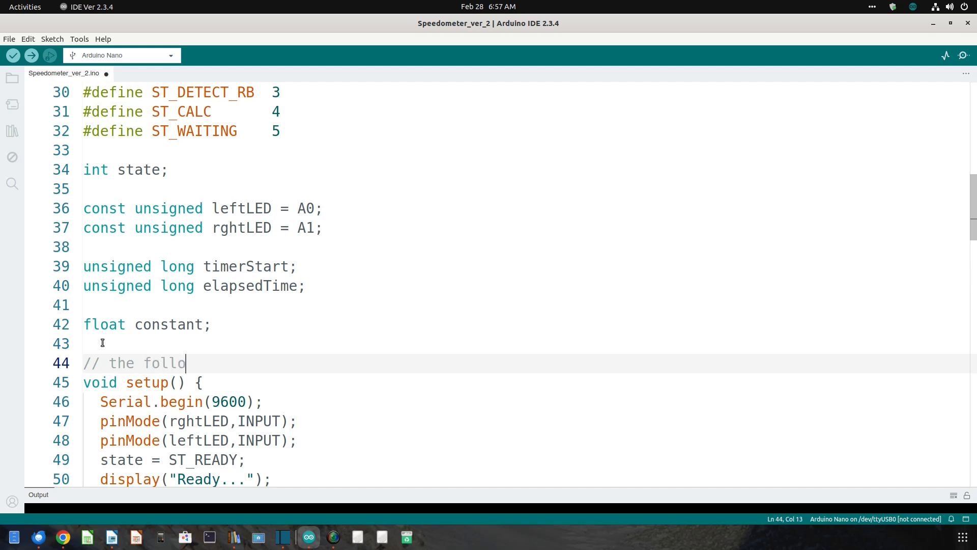
# Write the comment '// the following lines set up the LCD display' on line 44
pyautogui.write('wing lines set up')
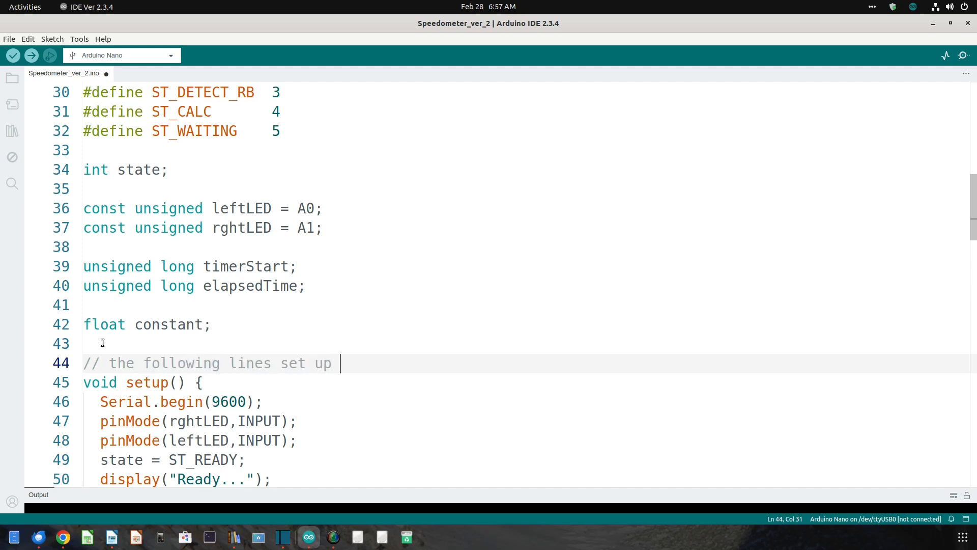
pyautogui.write('the LCD')
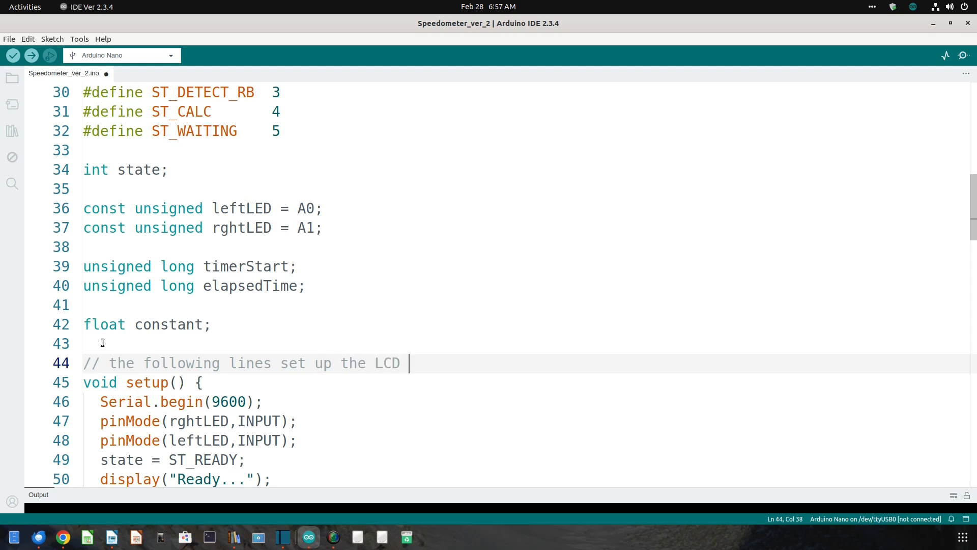
pyautogui.write('display')
pyautogui.write('#')
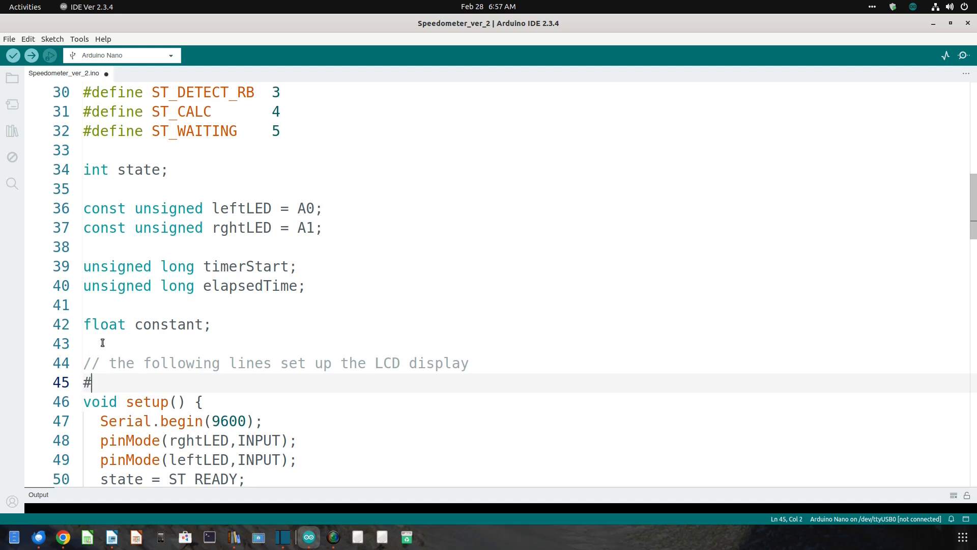
# Begin the '#include <LiquidCrystal' line beneath the comment
pyautogui.write('include')
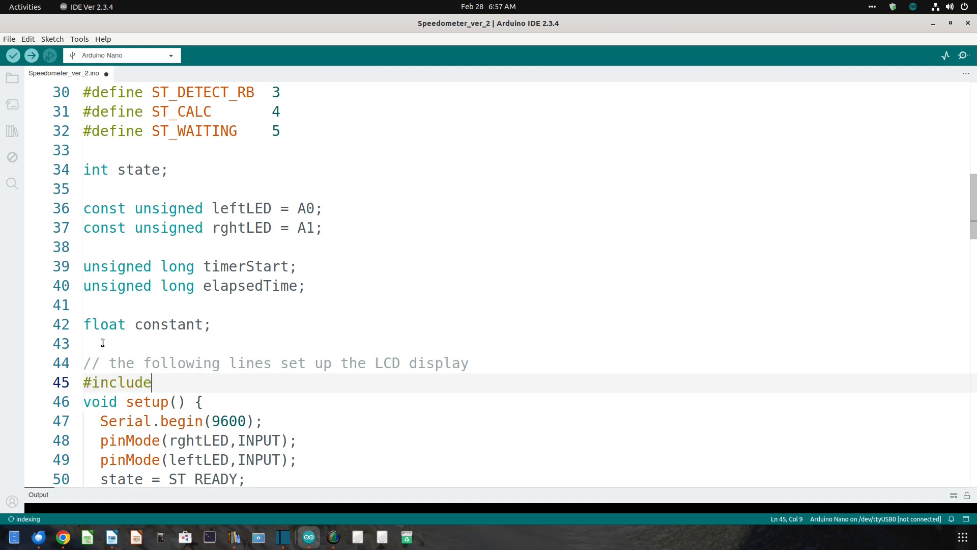
pyautogui.write('<L')
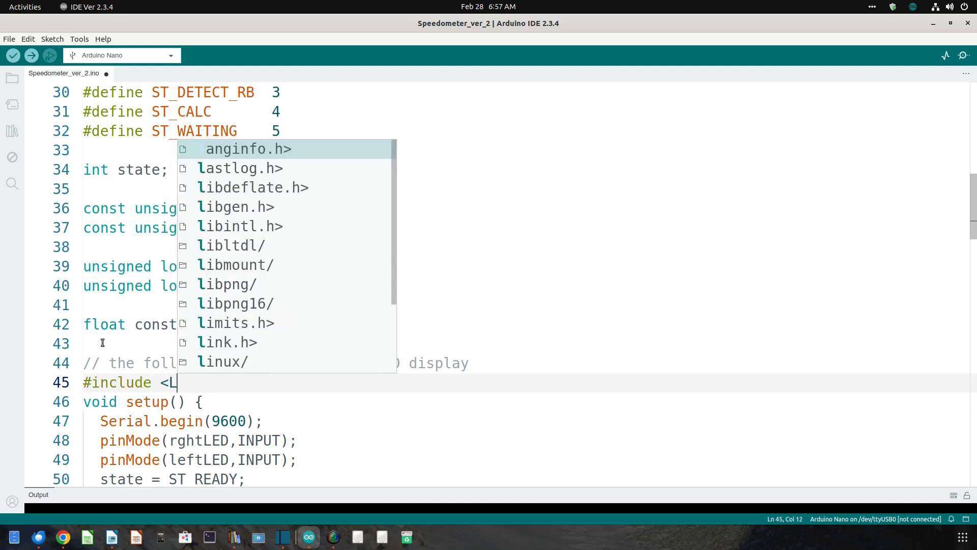
pyautogui.write('i')
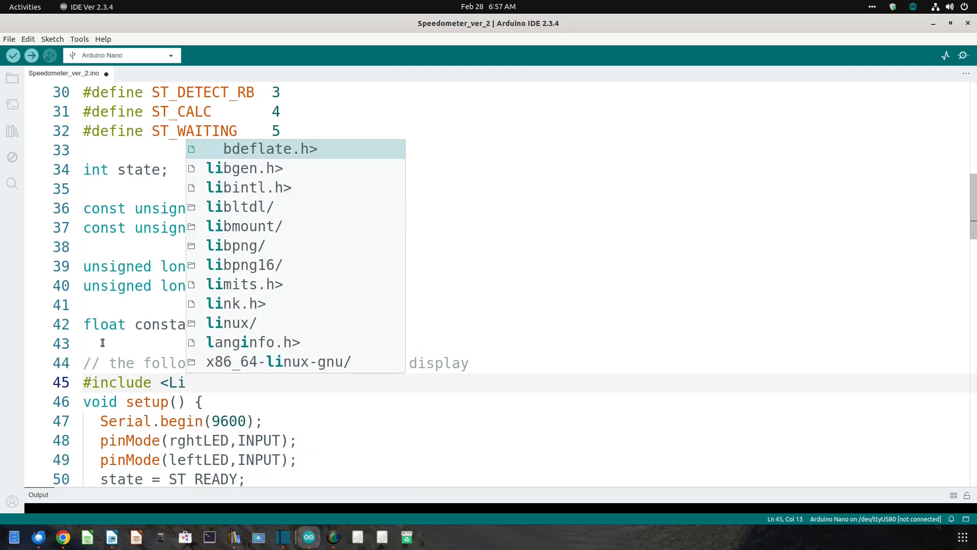
pyautogui.write('quid')
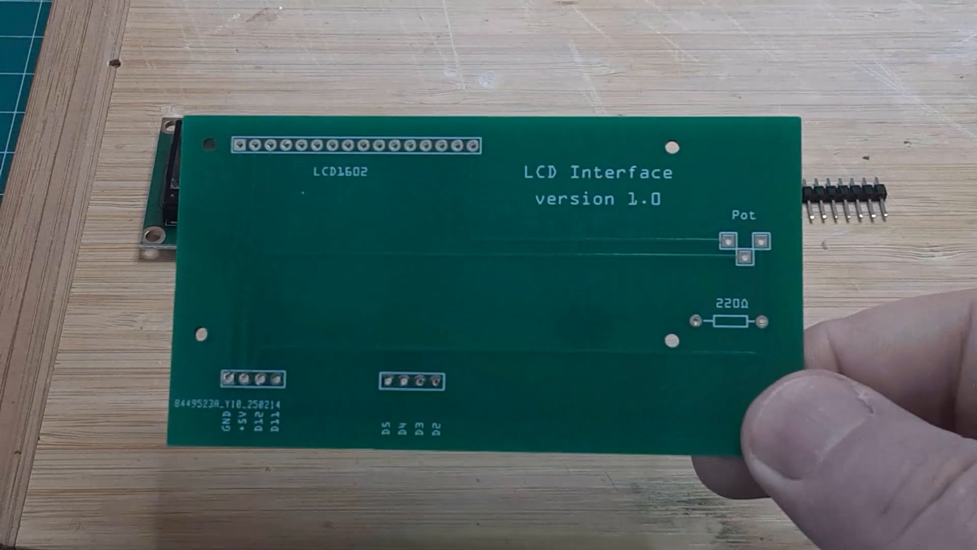
pyautogui.click(451, 9)
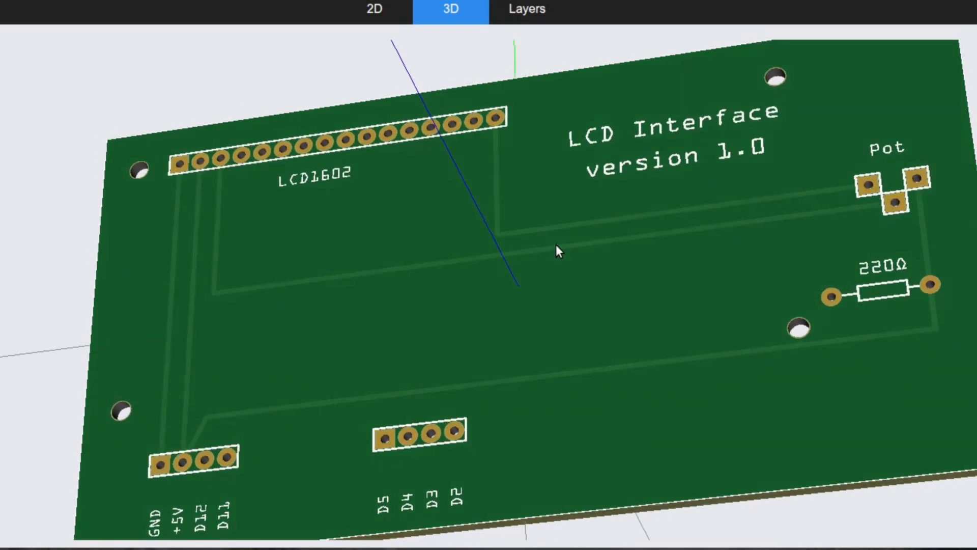
# Orbit the board render to view its underside face-on
pyautogui.moveTo(555, 249); pyautogui.dragTo(445, 121)
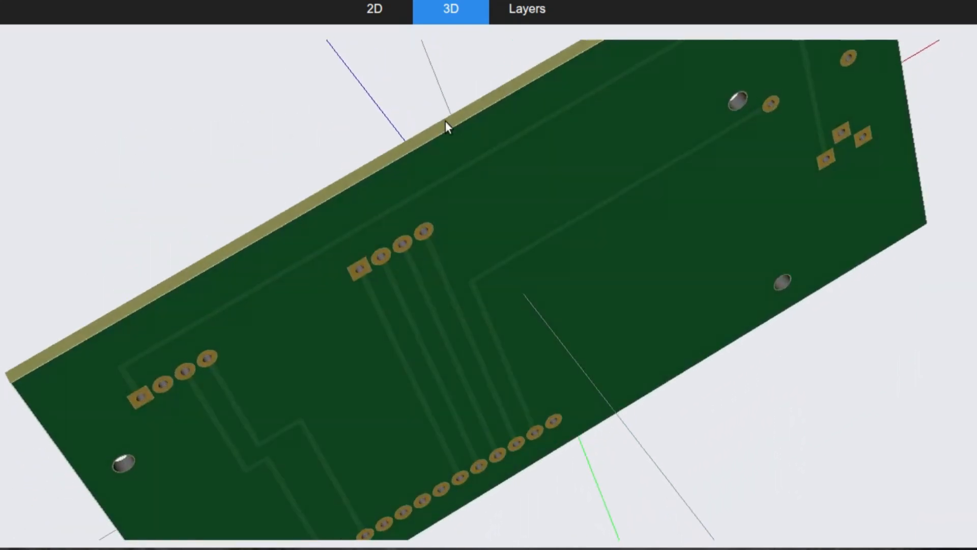
pyautogui.moveTo(447, 127); pyautogui.dragTo(512, 61)
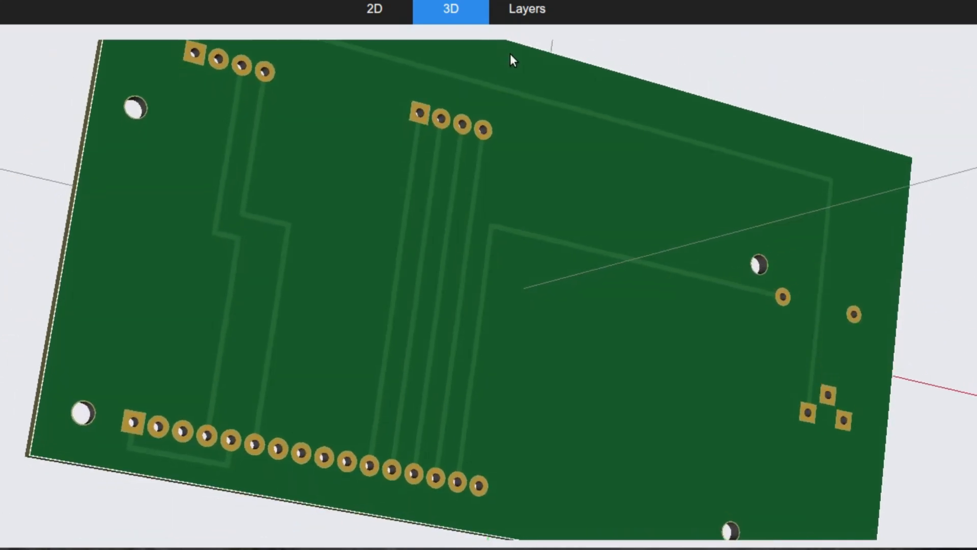
pyautogui.moveTo(511, 59); pyautogui.dragTo(614, 100)
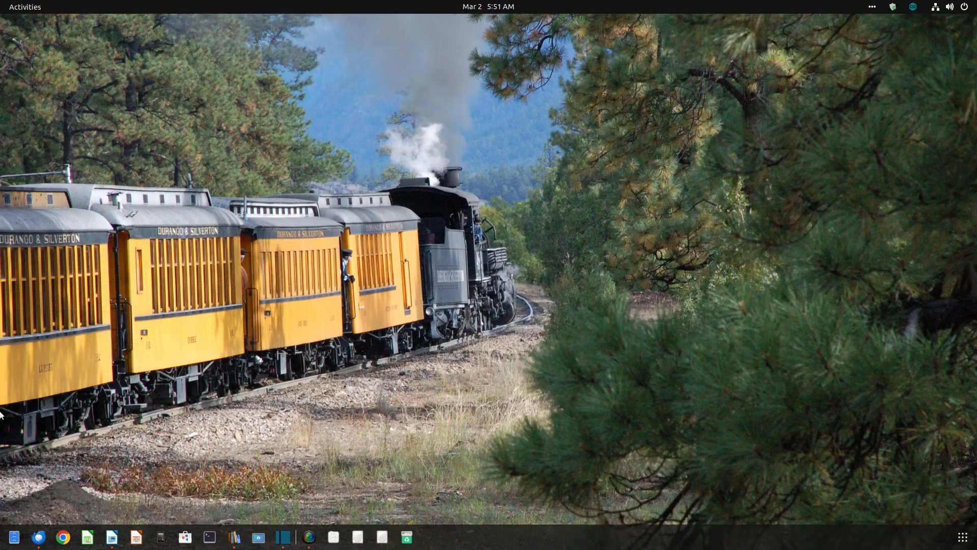
pyautogui.moveTo(63, 537)
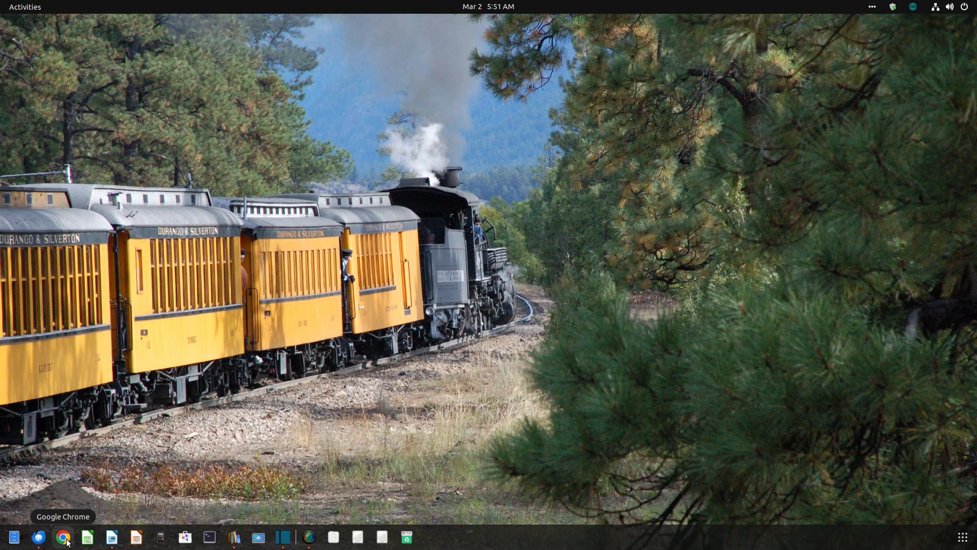
# Browse to Speedometer_ver_2.ino in the DRGW-HO repository and start downloading its raw file
pyautogui.click(63, 537)
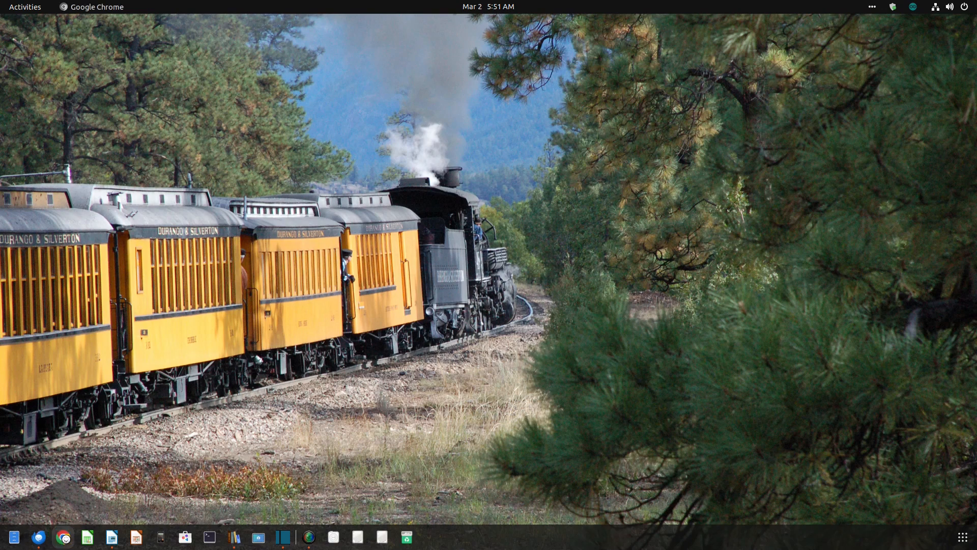
pyautogui.click(63, 537)
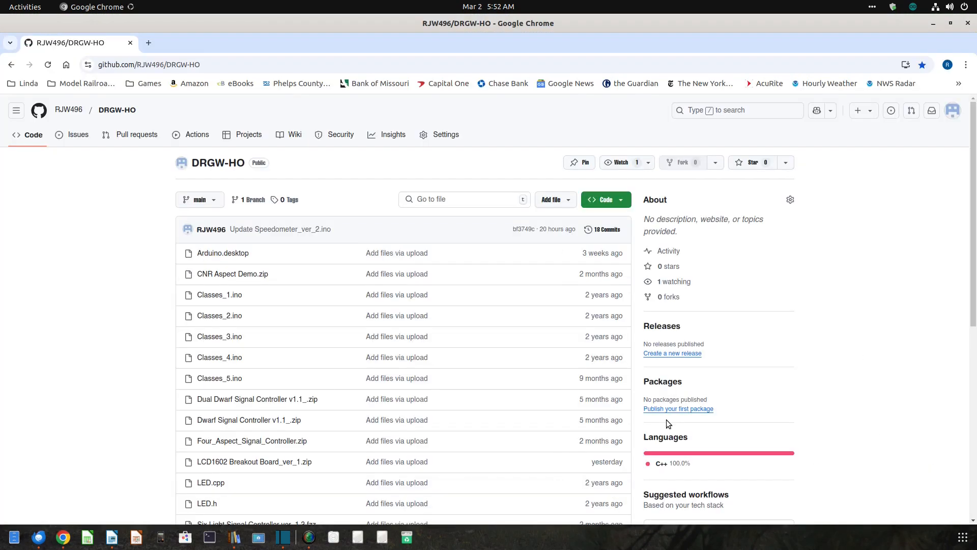
pyautogui.moveTo(225, 330)
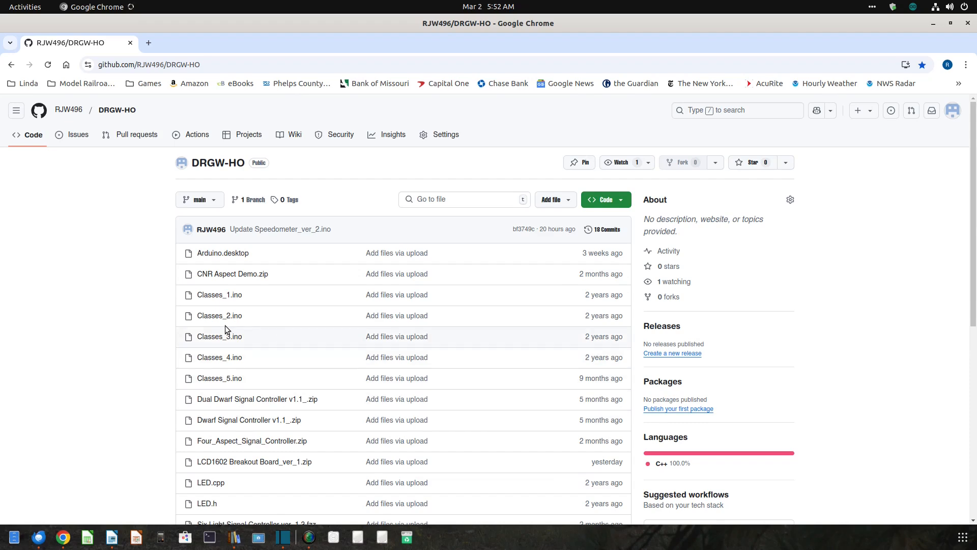
pyautogui.scroll(-3)
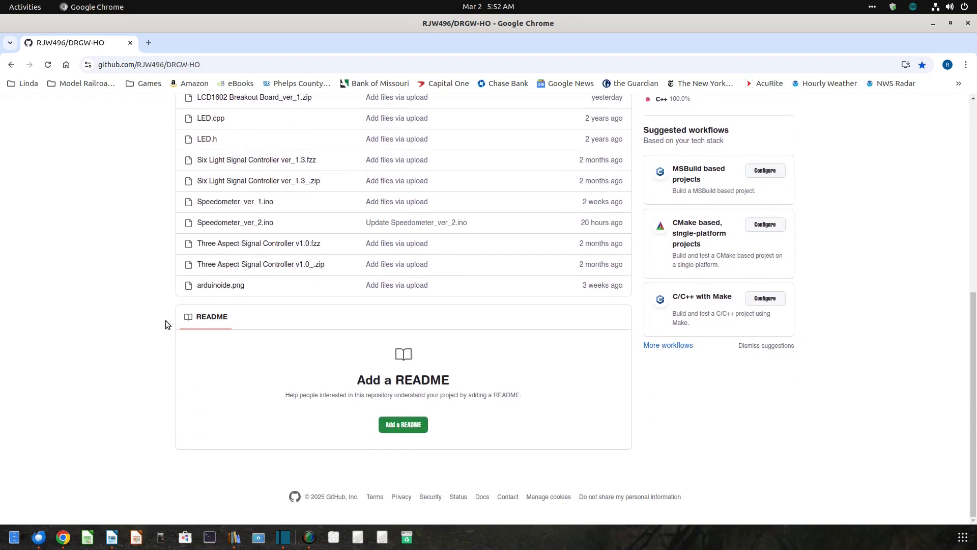
pyautogui.moveTo(235, 222)
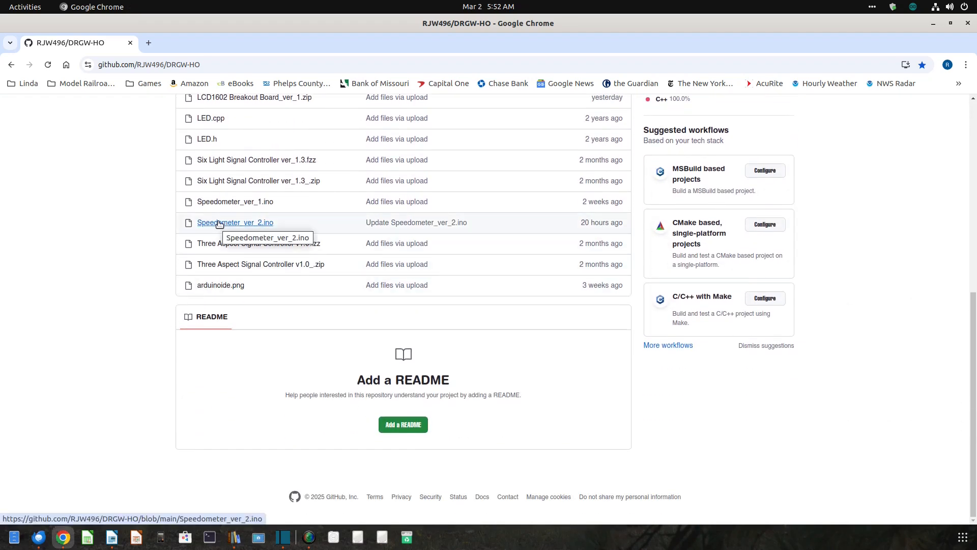
pyautogui.click(235, 223)
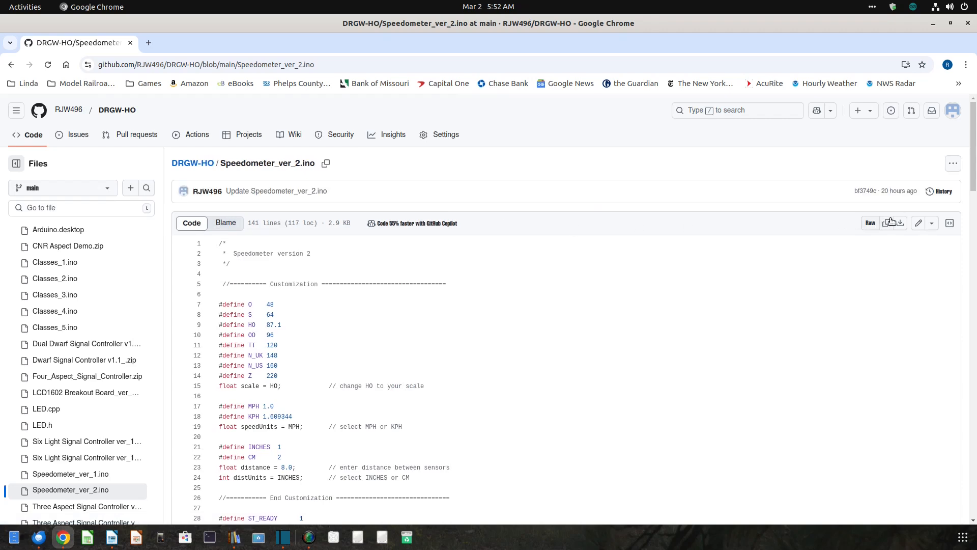
pyautogui.moveTo(901, 225)
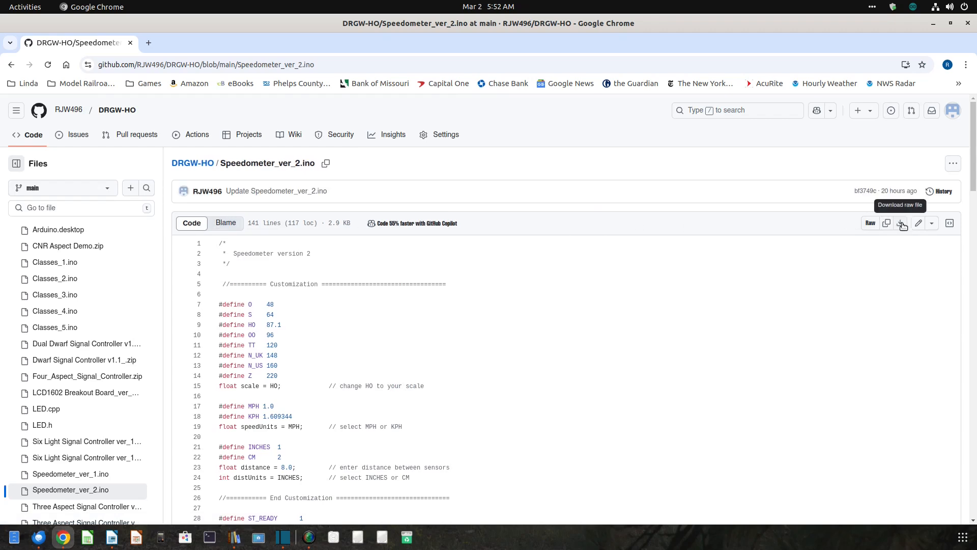
pyautogui.click(901, 223)
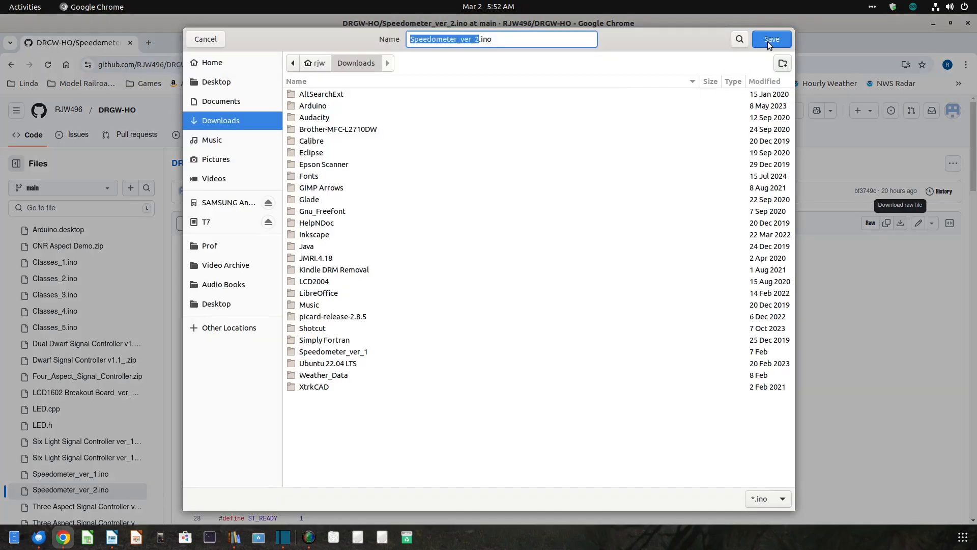
# Save Speedometer_ver_2.ino to Downloads and open it, accepting the move into its own sketch folder
pyautogui.click(771, 39)
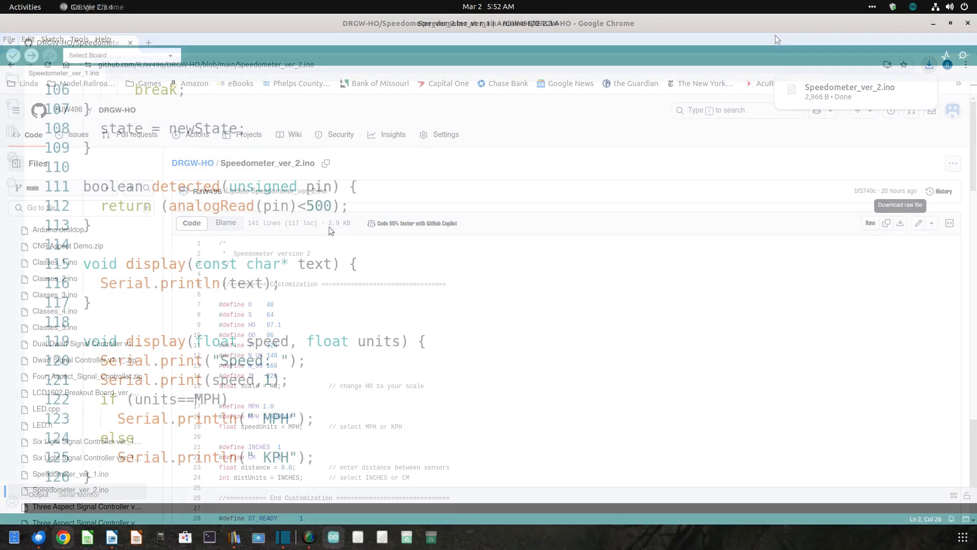
pyautogui.click(9, 39)
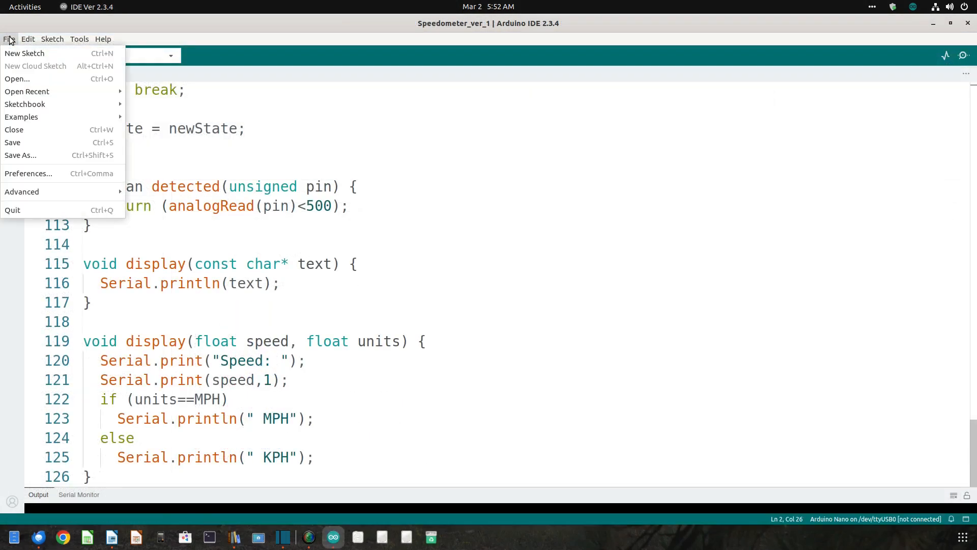
pyautogui.moveTo(27, 91)
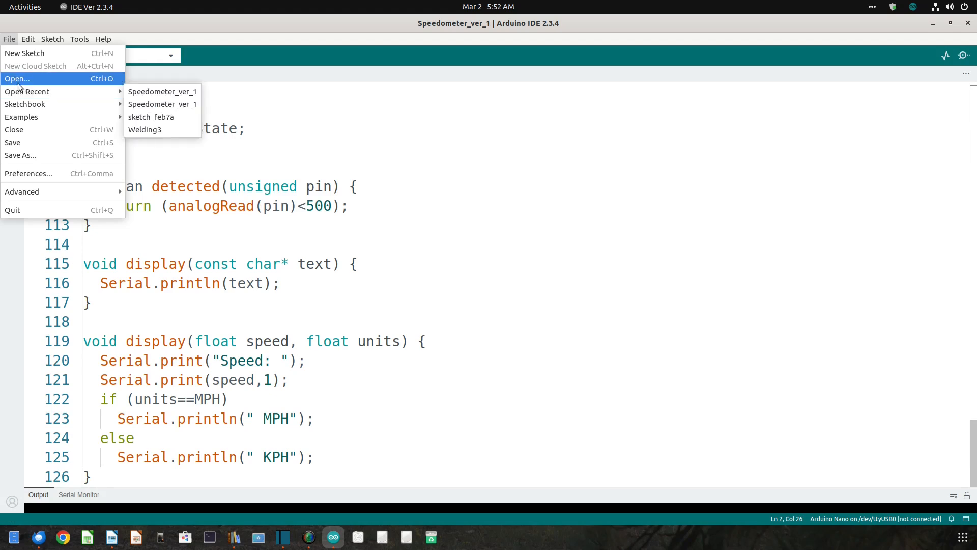
pyautogui.click(17, 78)
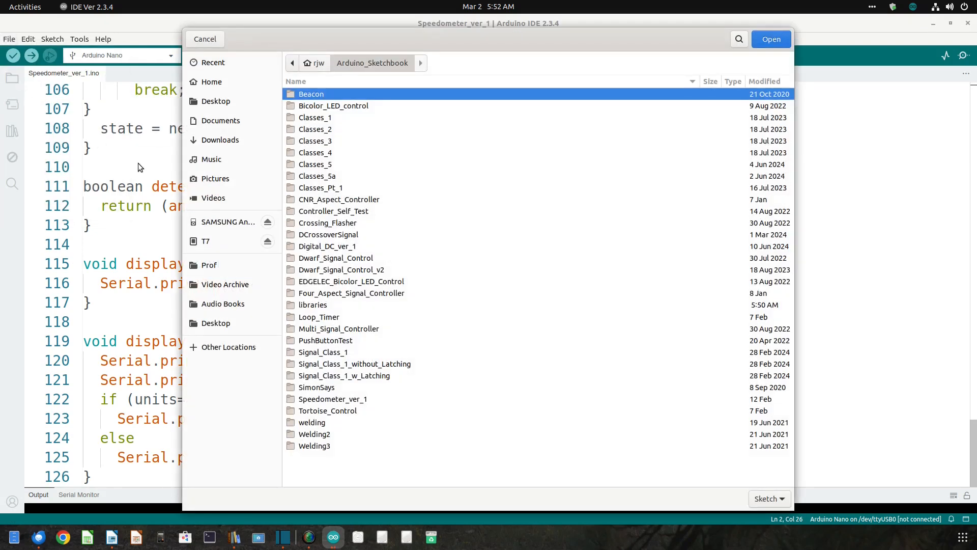
pyautogui.click(220, 139)
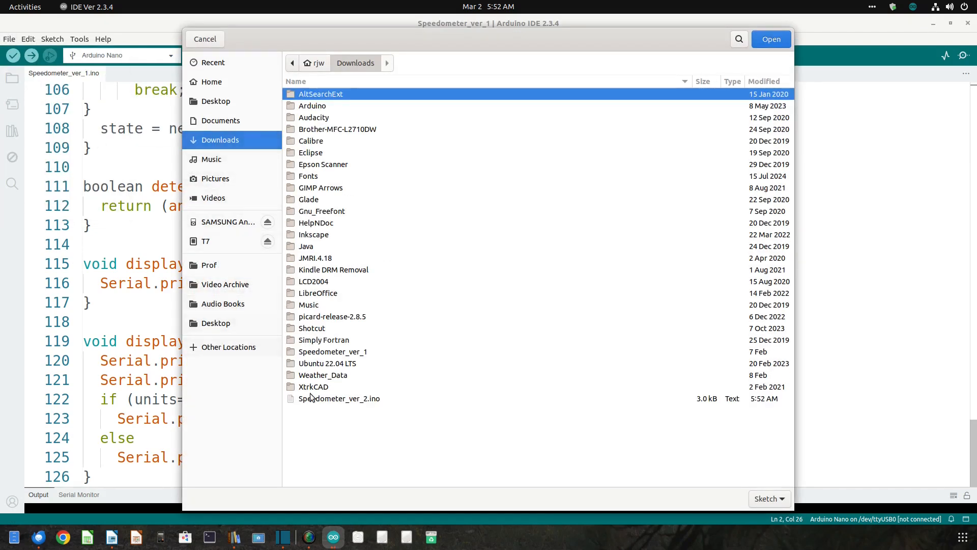
pyautogui.click(339, 398)
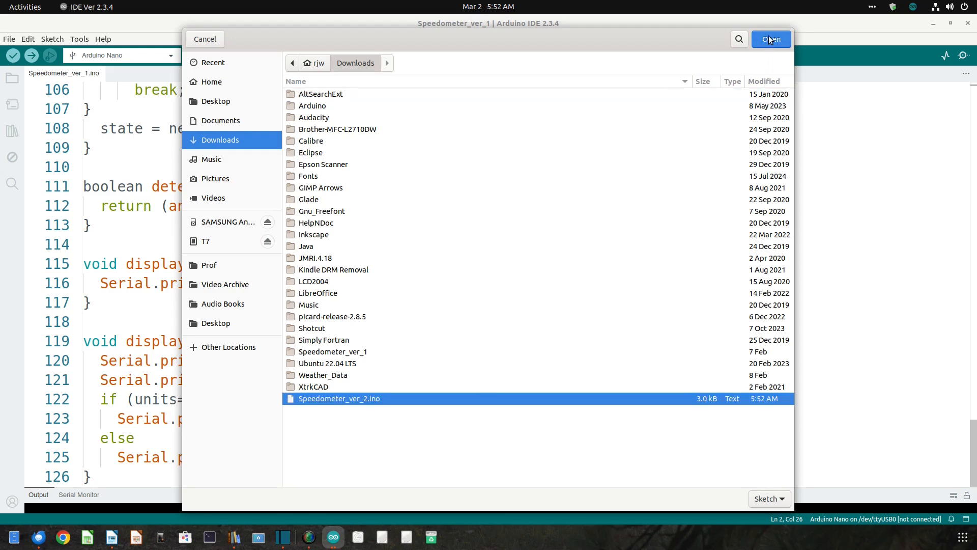
pyautogui.click(771, 39)
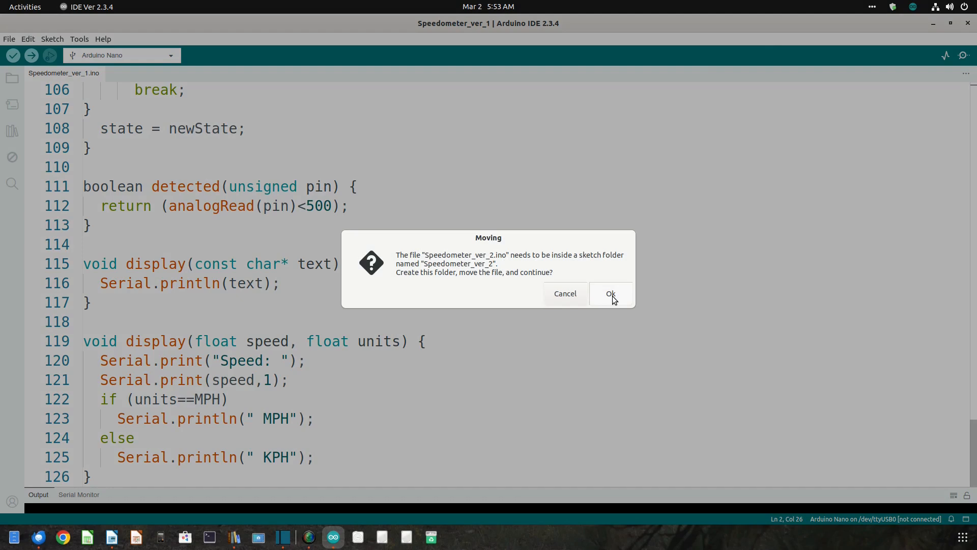
pyautogui.click(610, 294)
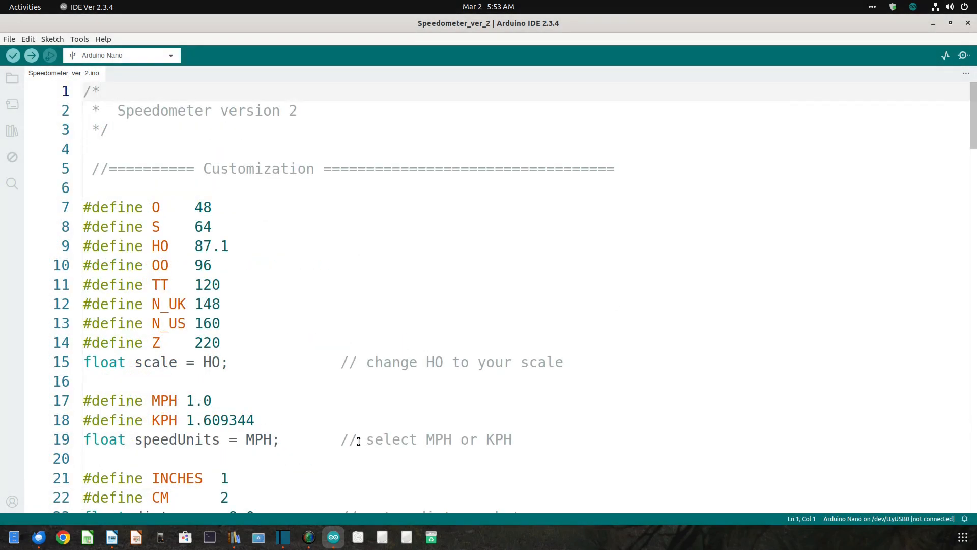
pyautogui.moveTo(302, 380)
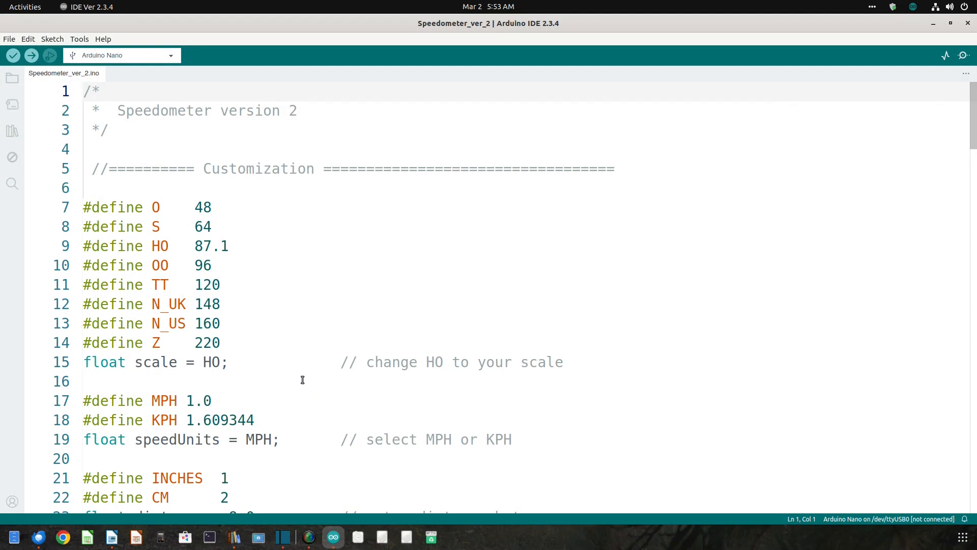
# Change the sensor distance to 13.7 and replace INCHES with CM
pyautogui.scroll(-3)
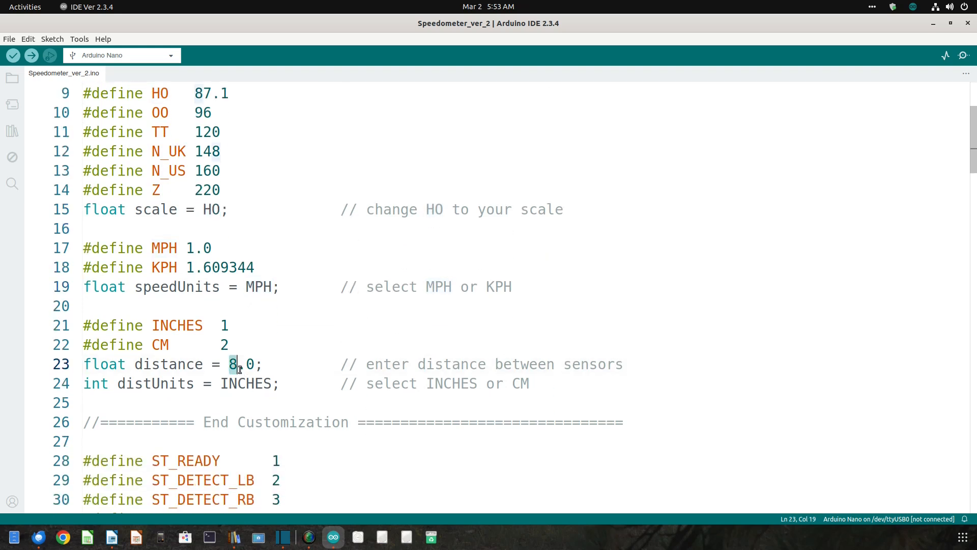
pyautogui.write('.')
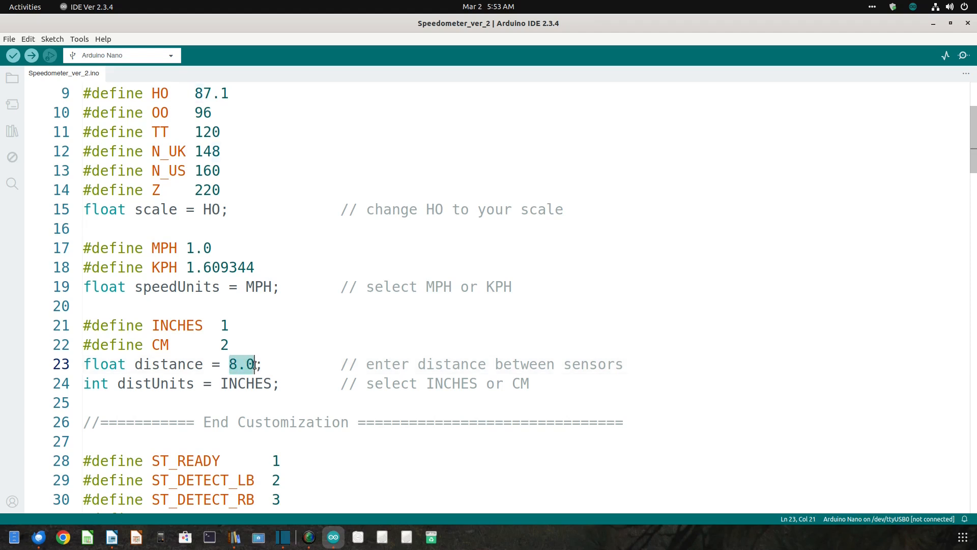
pyautogui.write('13.')
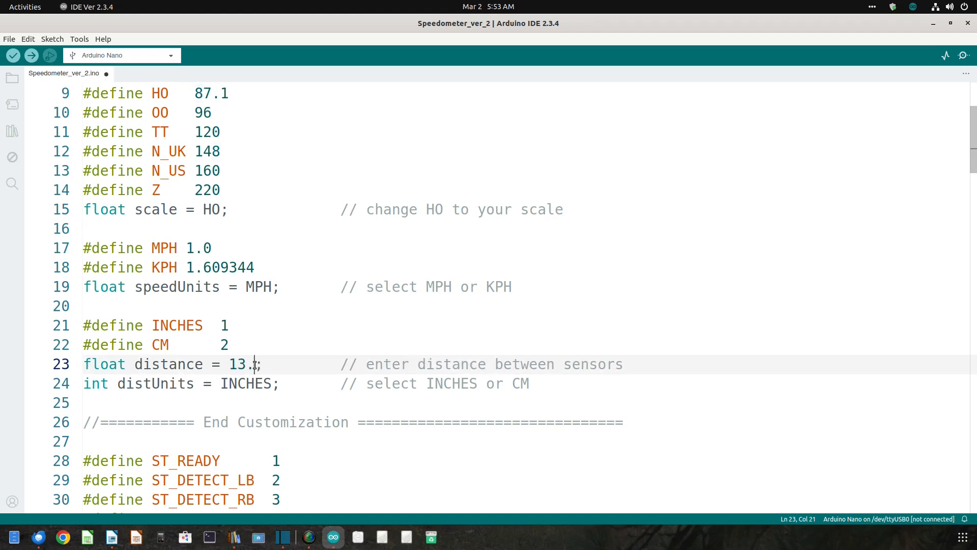
pyautogui.write('7')
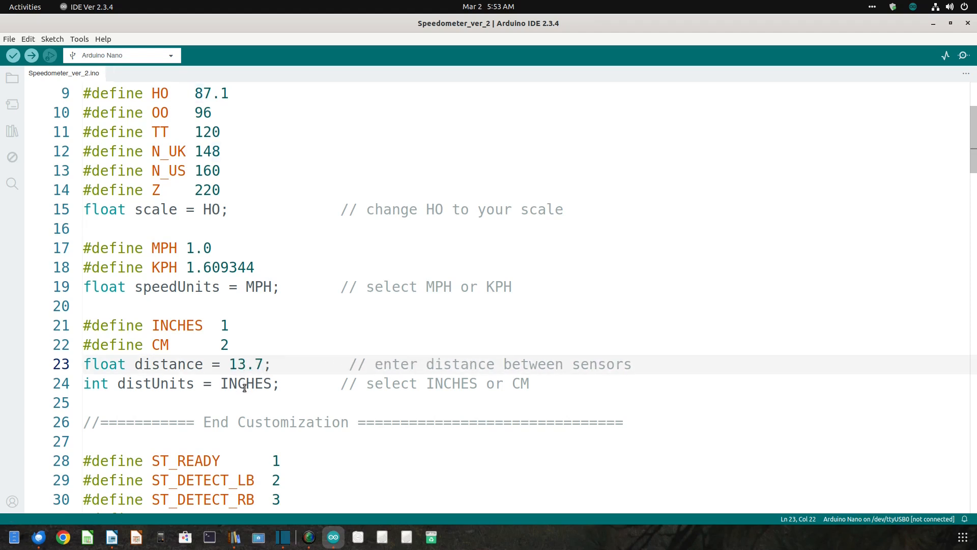
pyautogui.doubleClick(245, 383)
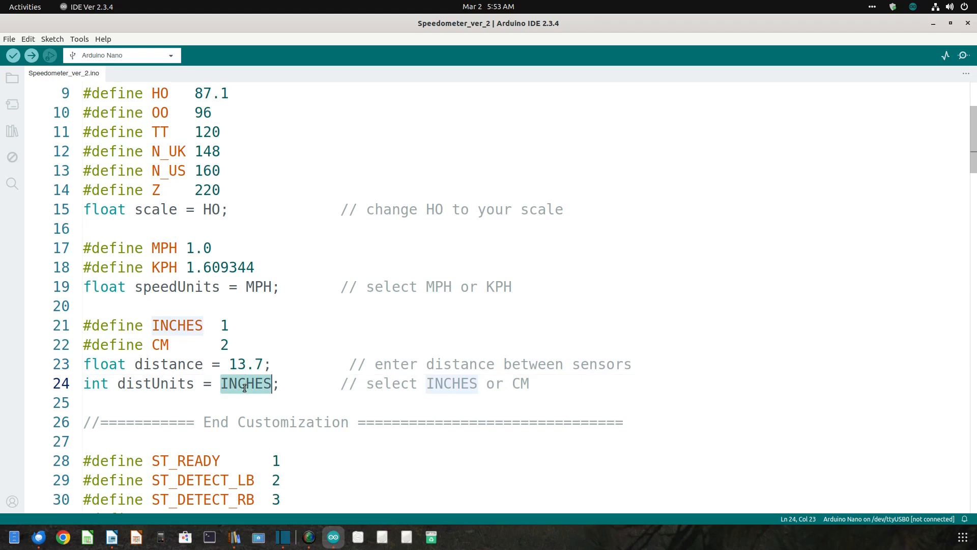
pyautogui.write('CM')
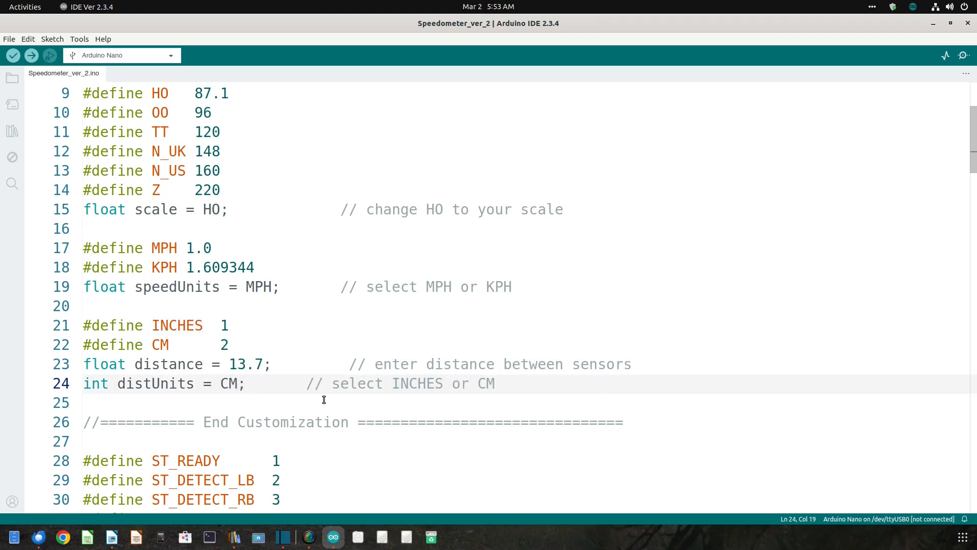
pyautogui.moveTo(12, 56)
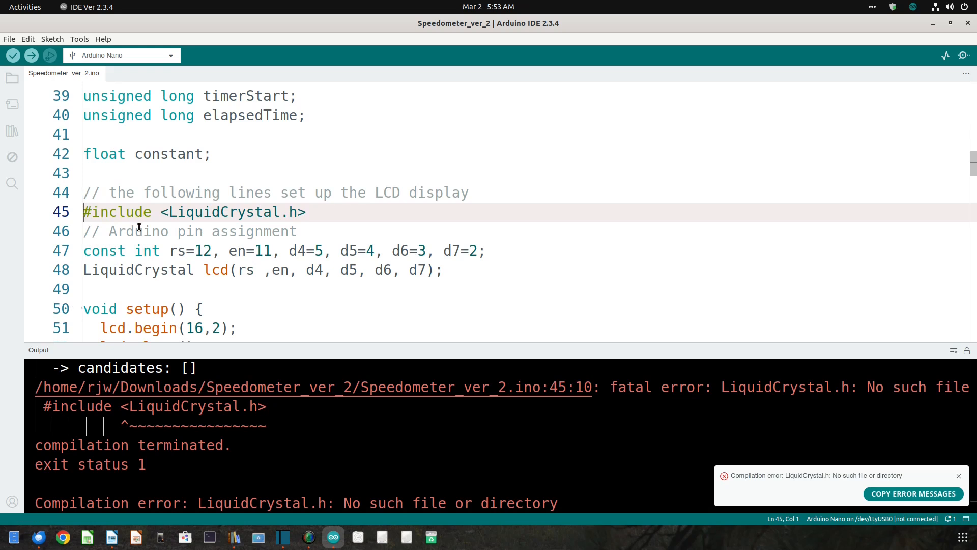
pyautogui.moveTo(142, 239)
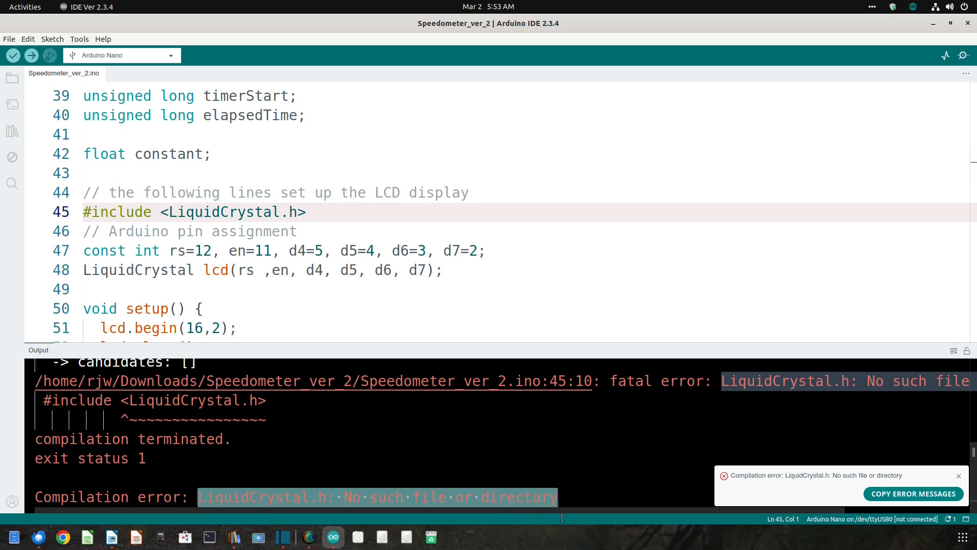
pyautogui.moveTo(301, 331)
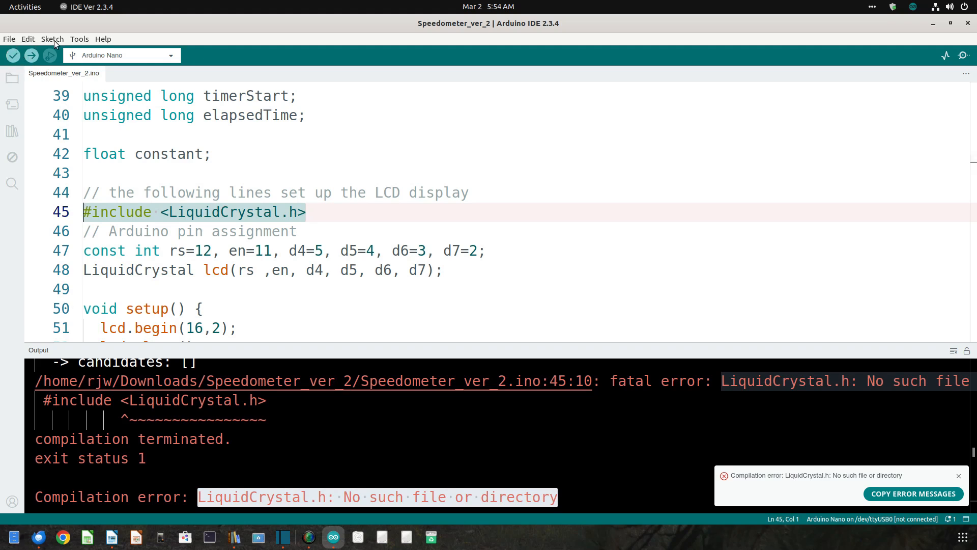
# Search the Library Manager for 'lcd' and install LiquidCrystal by Arduino, Adafruit
pyautogui.click(78, 39)
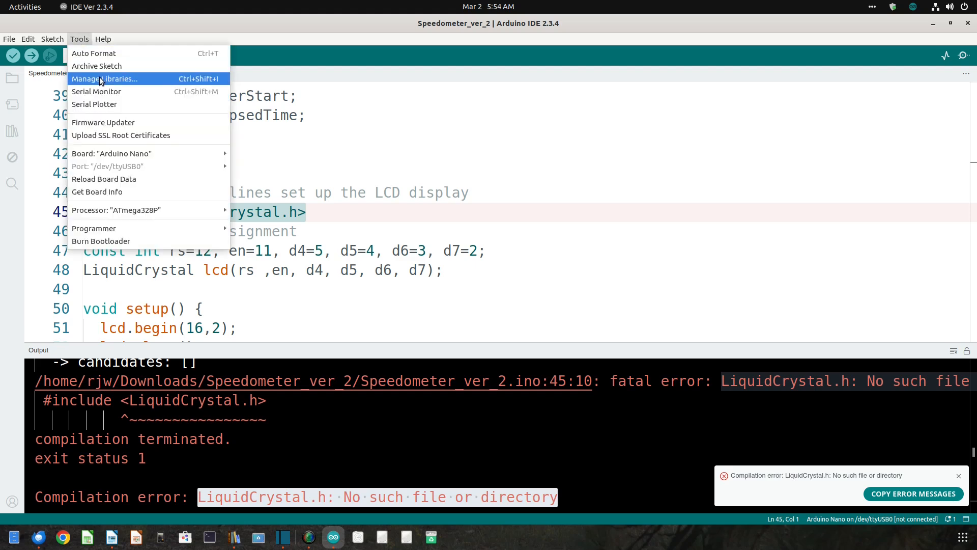
pyautogui.click(103, 78)
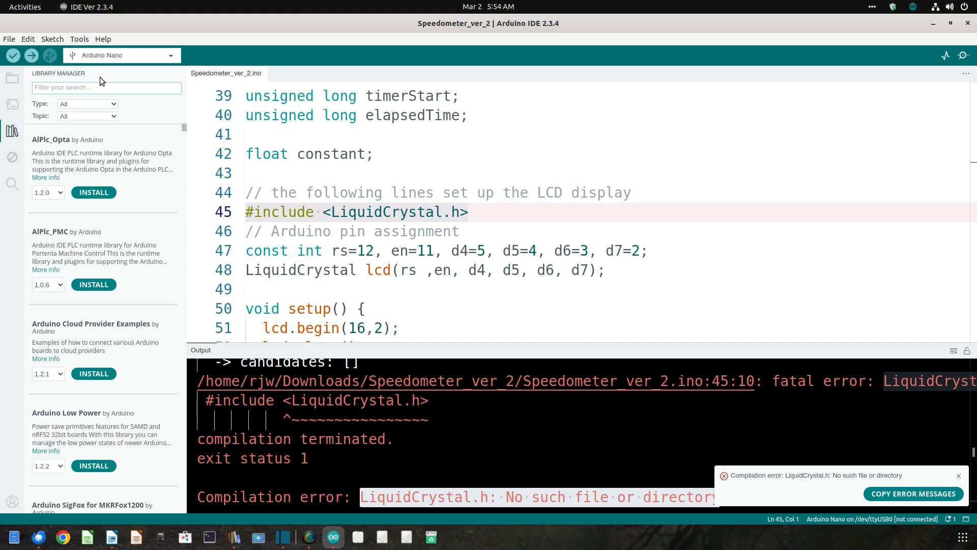
pyautogui.write('lcd')
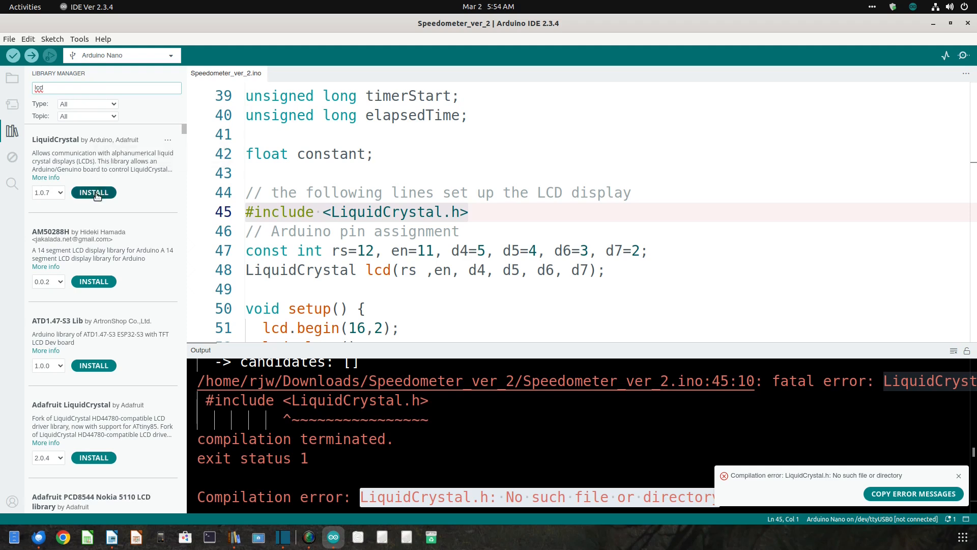
pyautogui.click(94, 192)
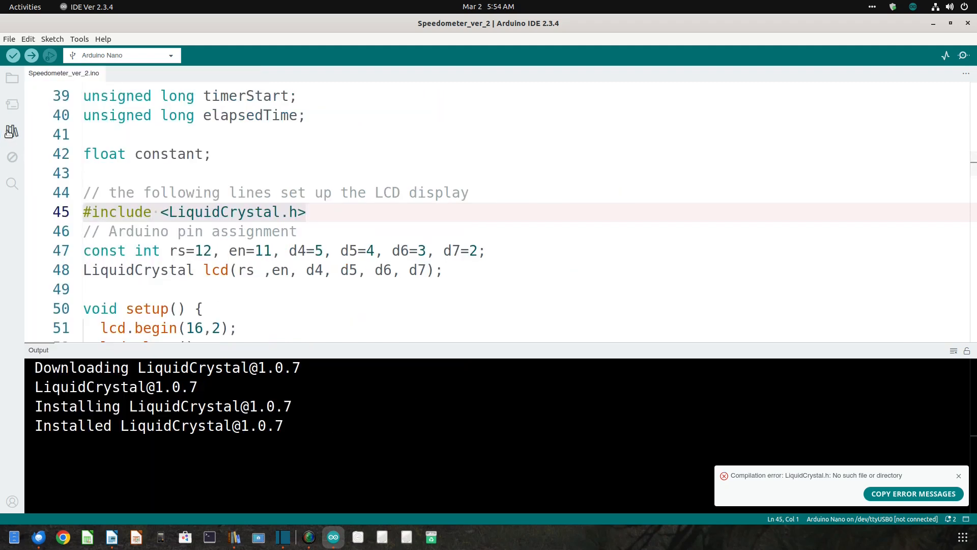
# Verify the sketch compiles, then upload it to the board
pyautogui.click(12, 55)
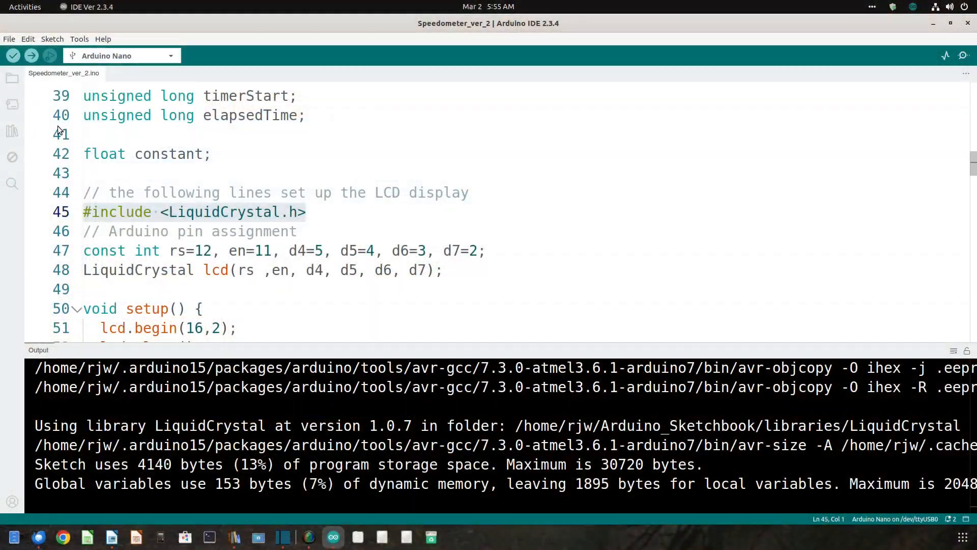
pyautogui.moveTo(31, 55)
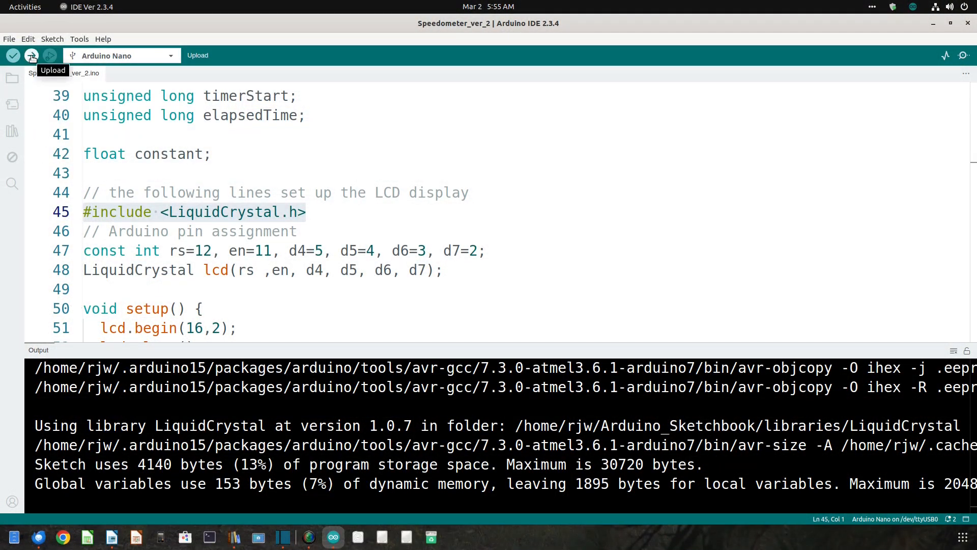
pyautogui.click(31, 56)
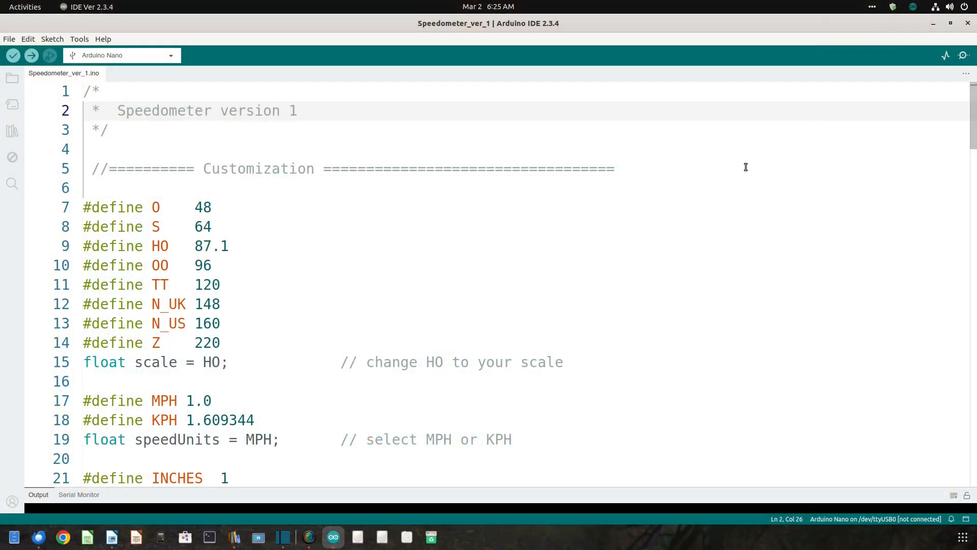
pyautogui.moveTo(273, 119)
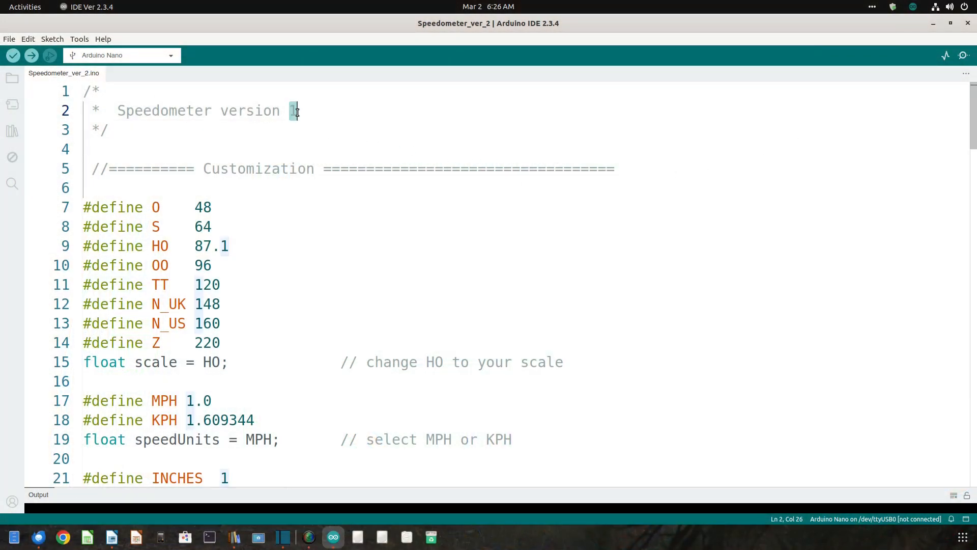
# Change the header comment's version number from 1 to 2
pyautogui.write('2')
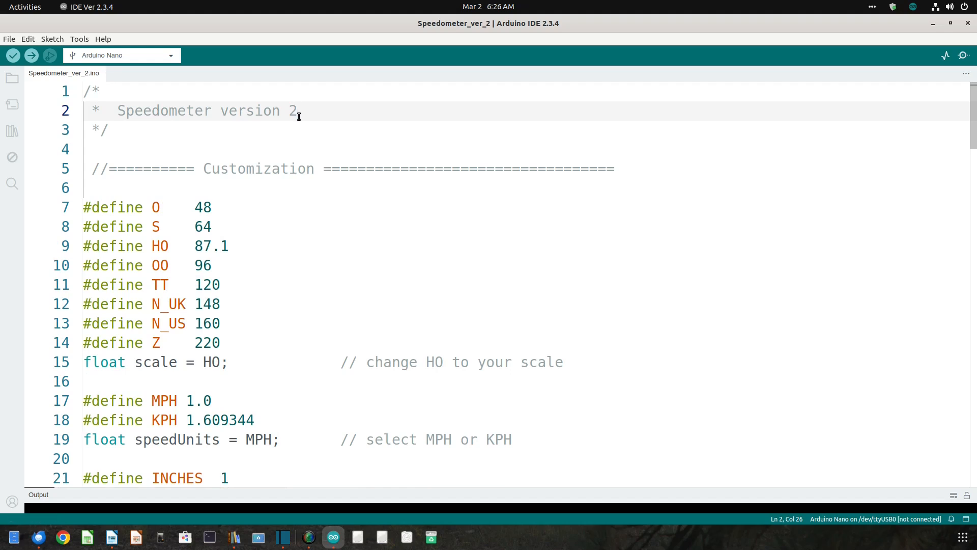
pyautogui.scroll(-3)
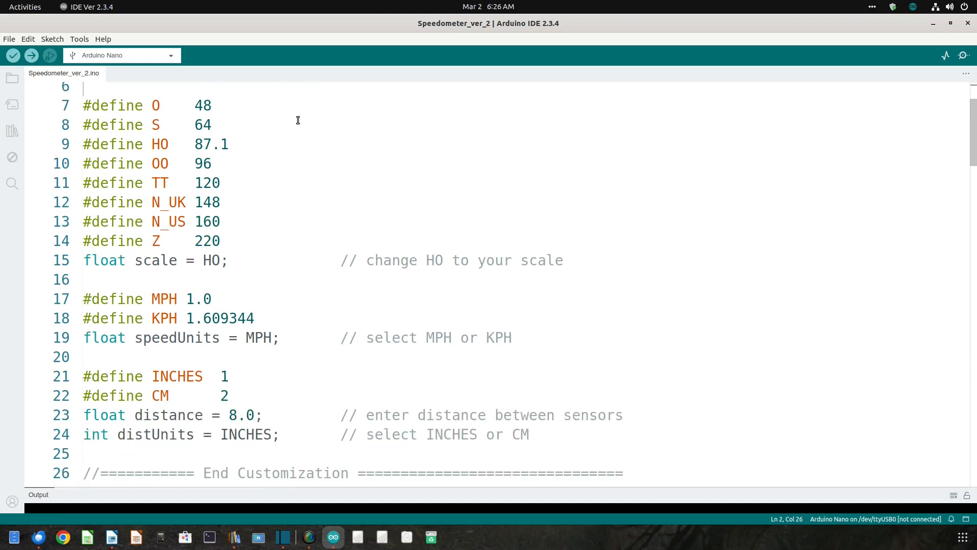
pyautogui.scroll(-3)
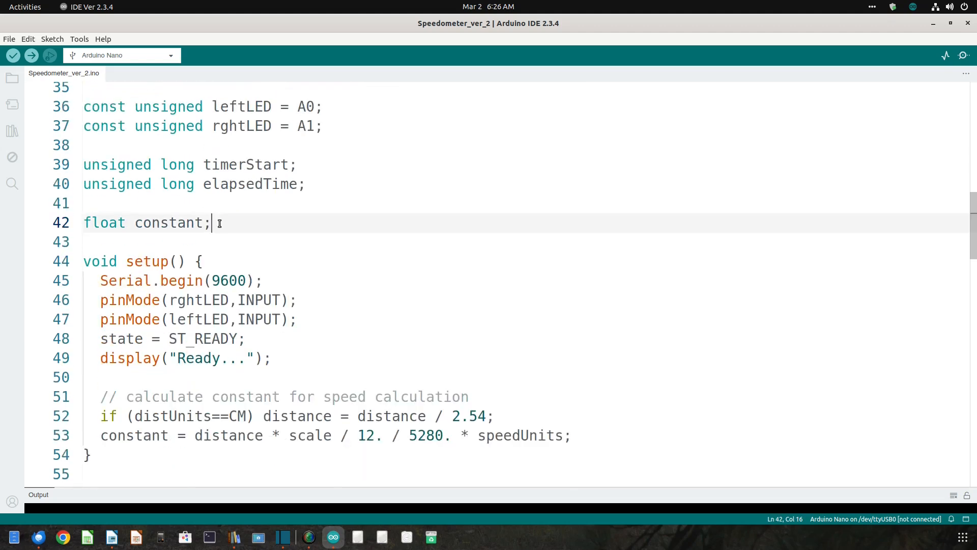
# Add the LCD setup comment and '#include <LiquidCrystal.h>'
pyautogui.write('// the fo')
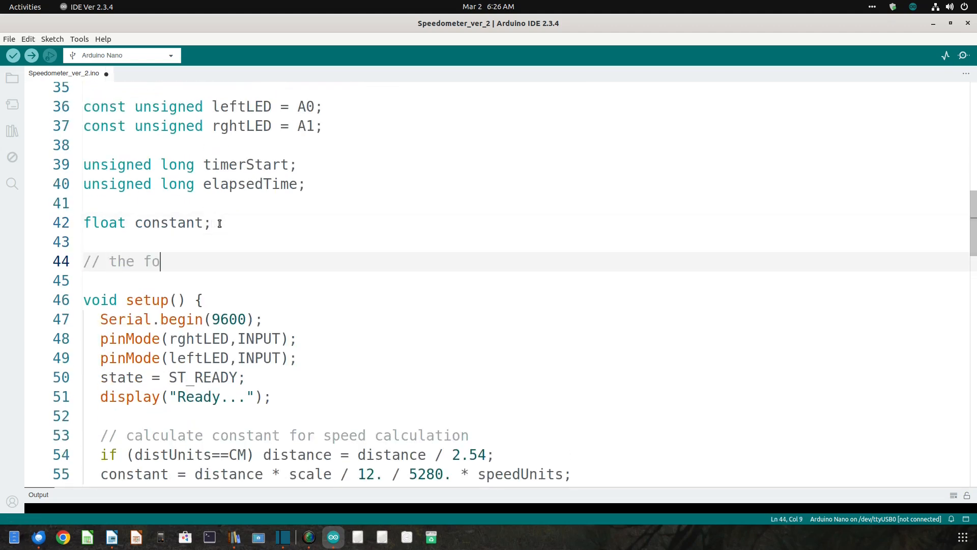
pyautogui.write('llowing')
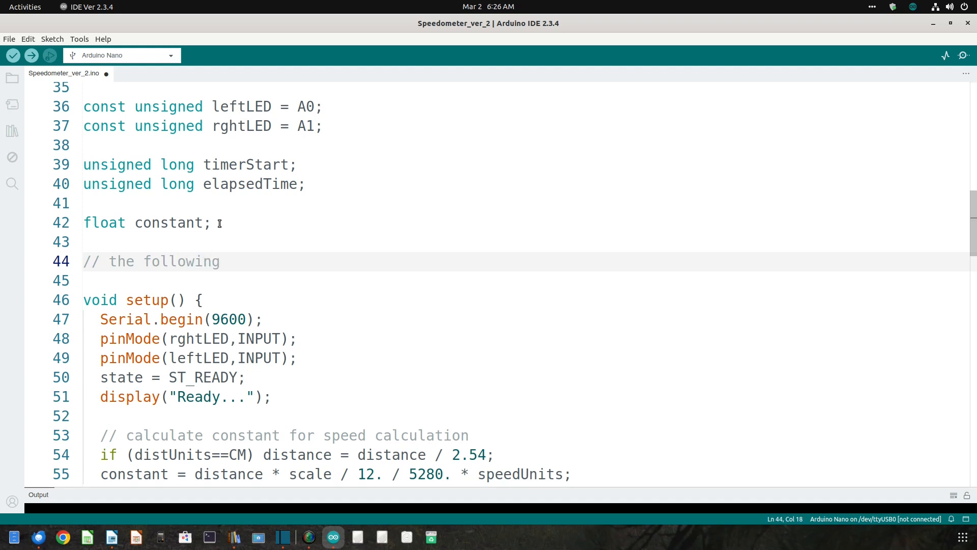
pyautogui.write('lines set up th')
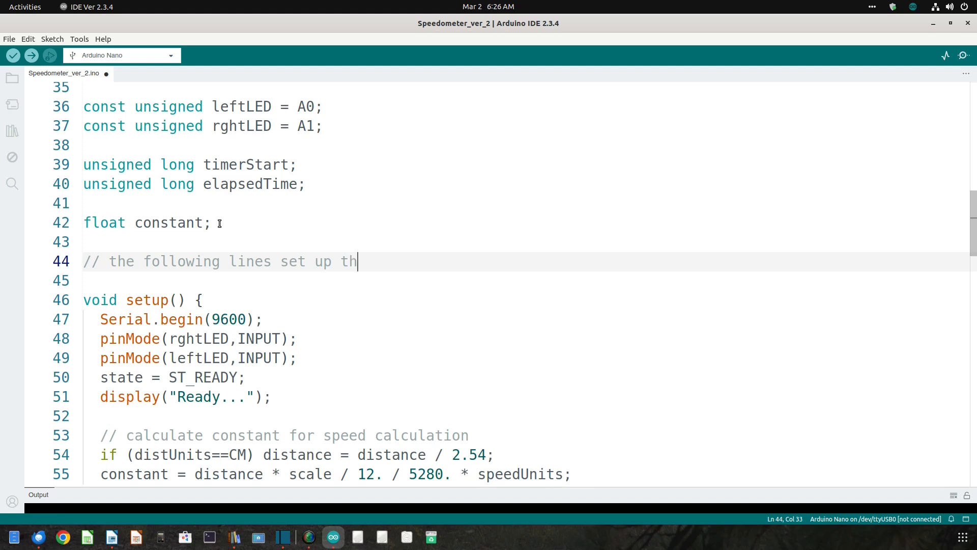
pyautogui.write('e LCD display')
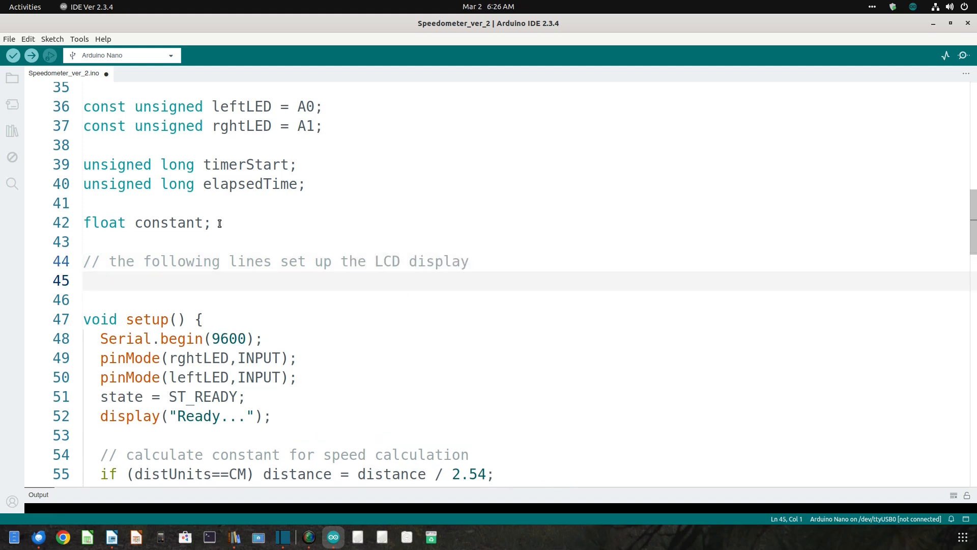
pyautogui.write('#')
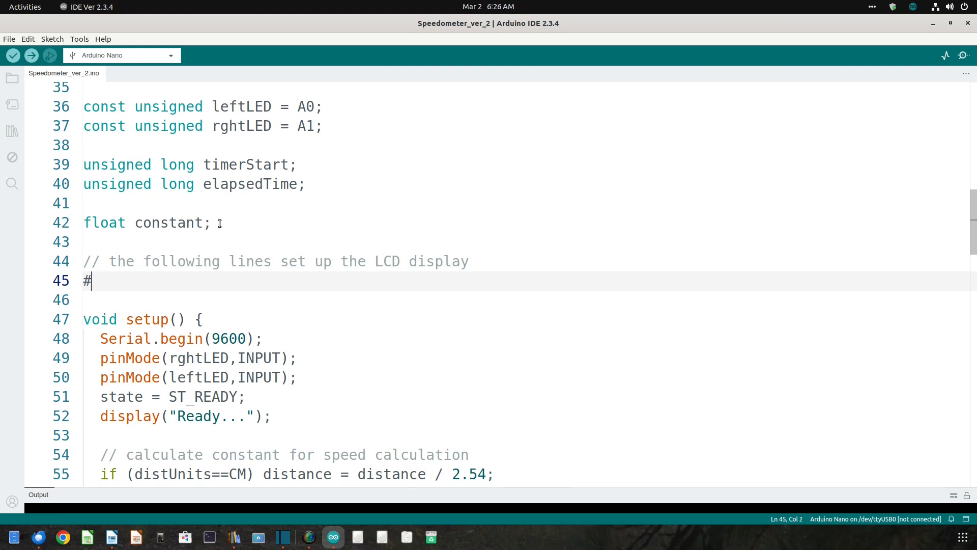
pyautogui.write('include')
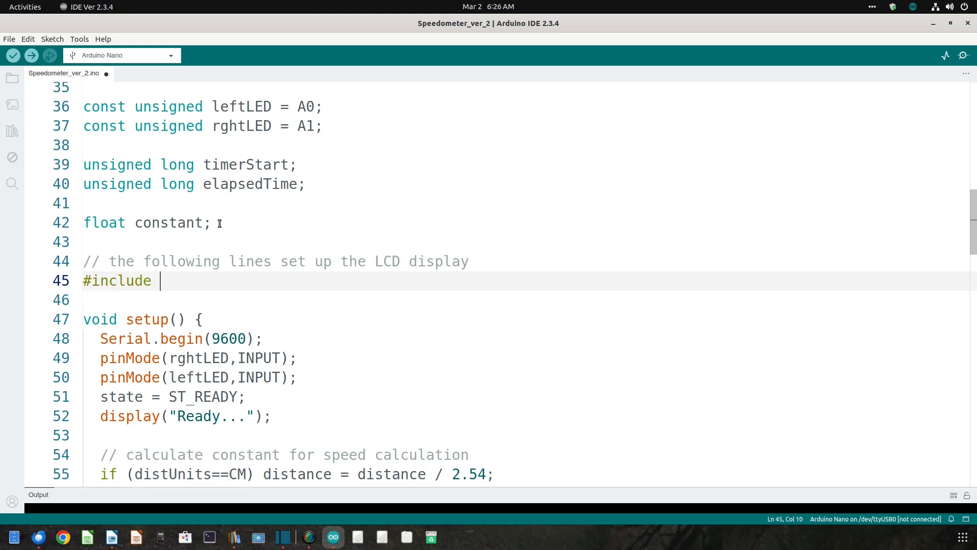
pyautogui.write('<Liquid')
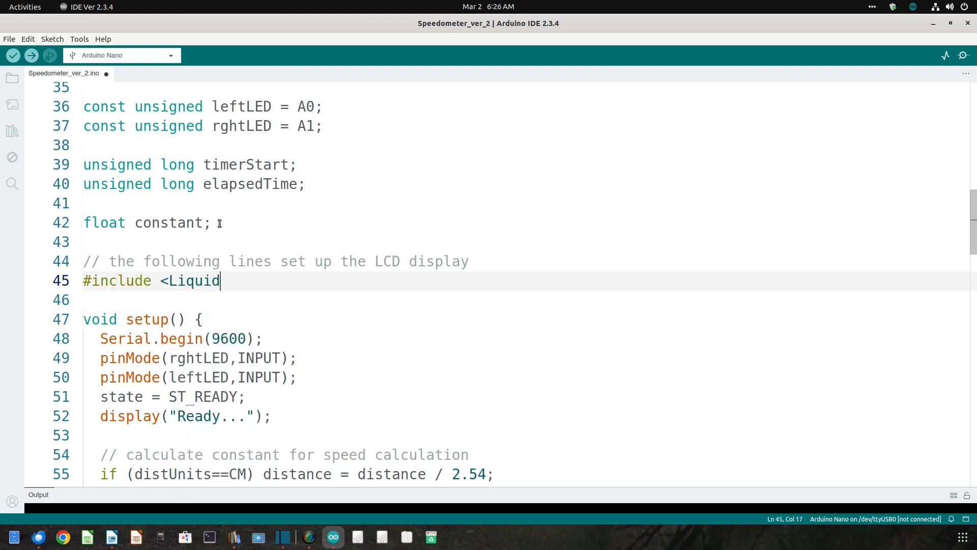
pyautogui.write('Cryst')
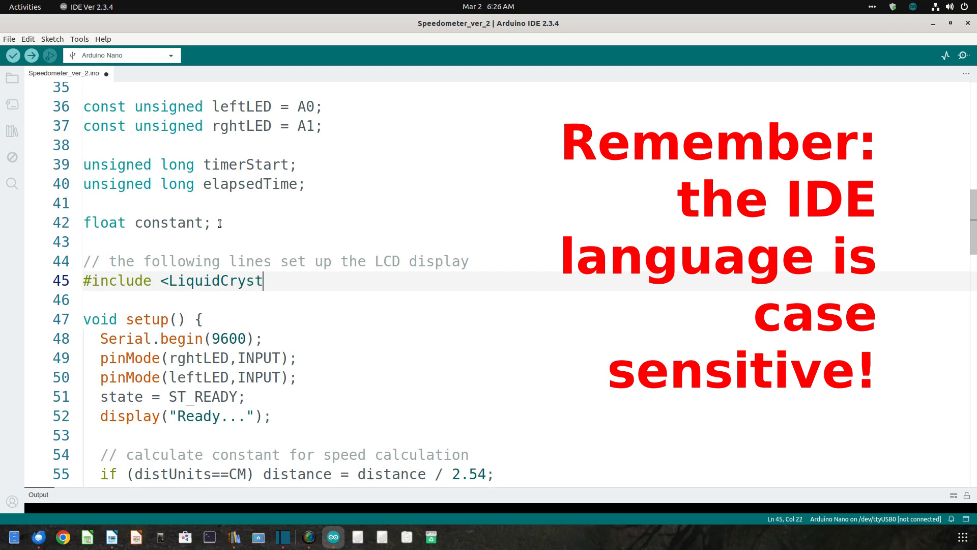
pyautogui.write('al.')
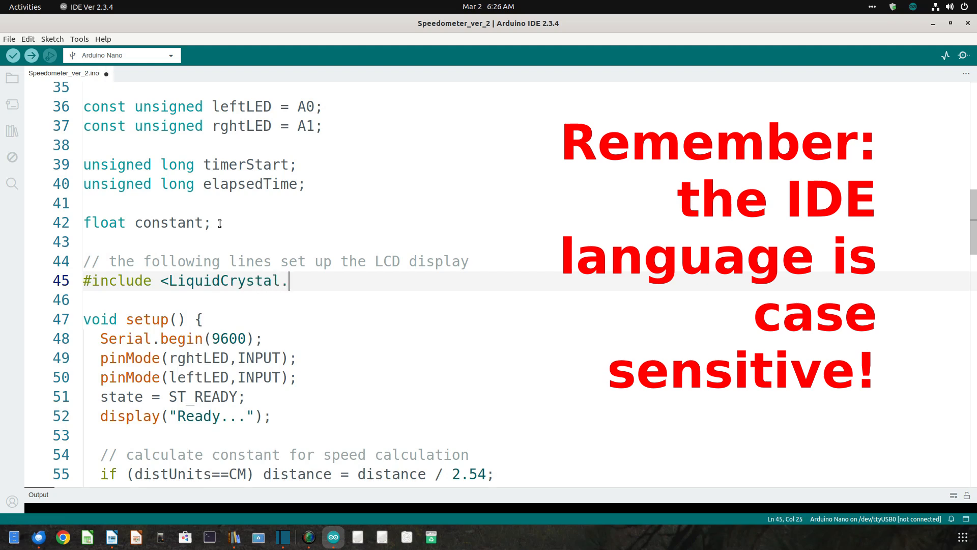
pyautogui.write('h>')
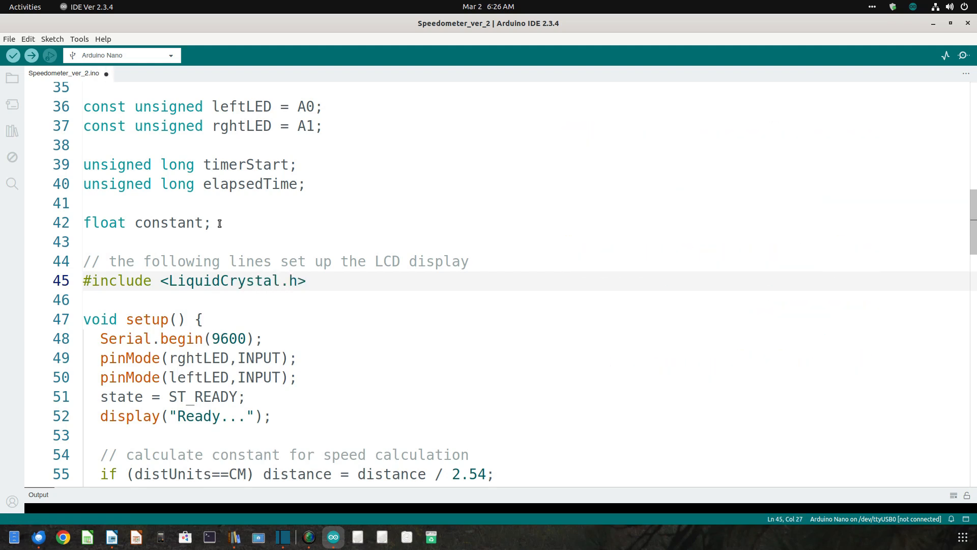
# Add the Arduino pin assignments comment and constants rs=12, en=11, d4=5, d5=4, d6=3, d7
pyautogui.write('.')
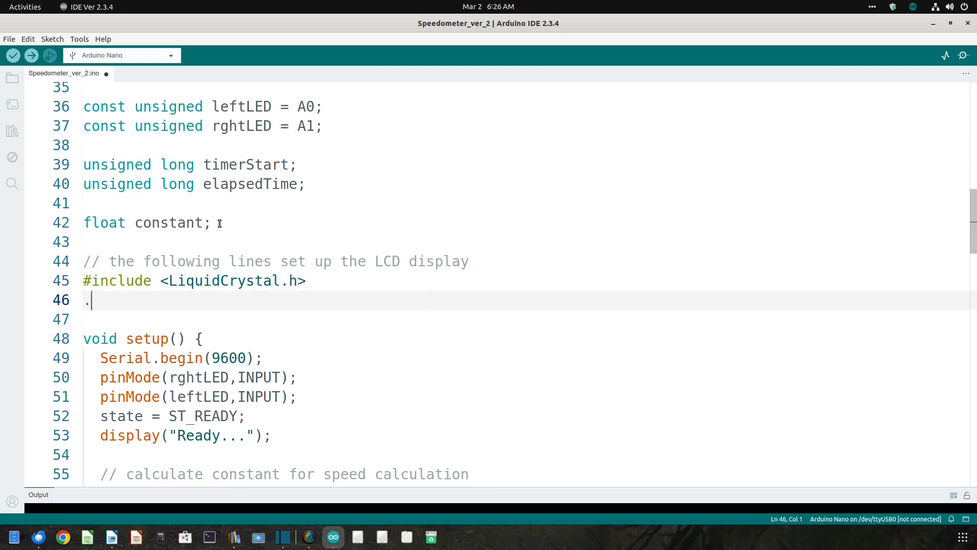
pyautogui.write('//')
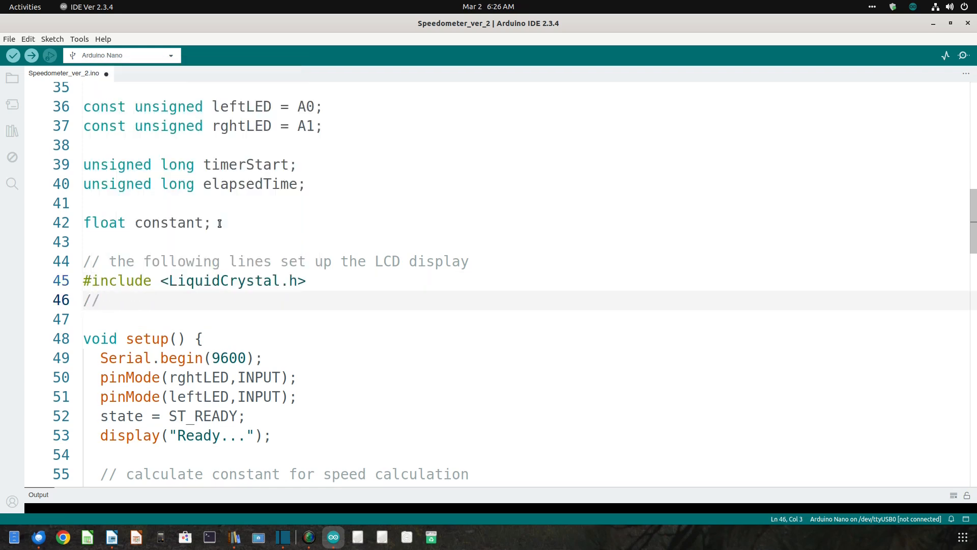
pyautogui.write('Arduino pin')
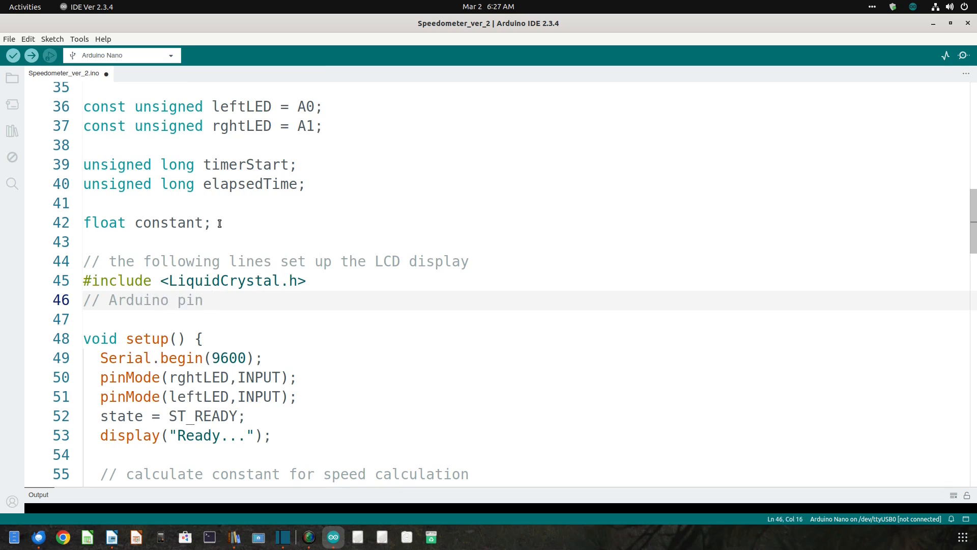
pyautogui.write('assign')
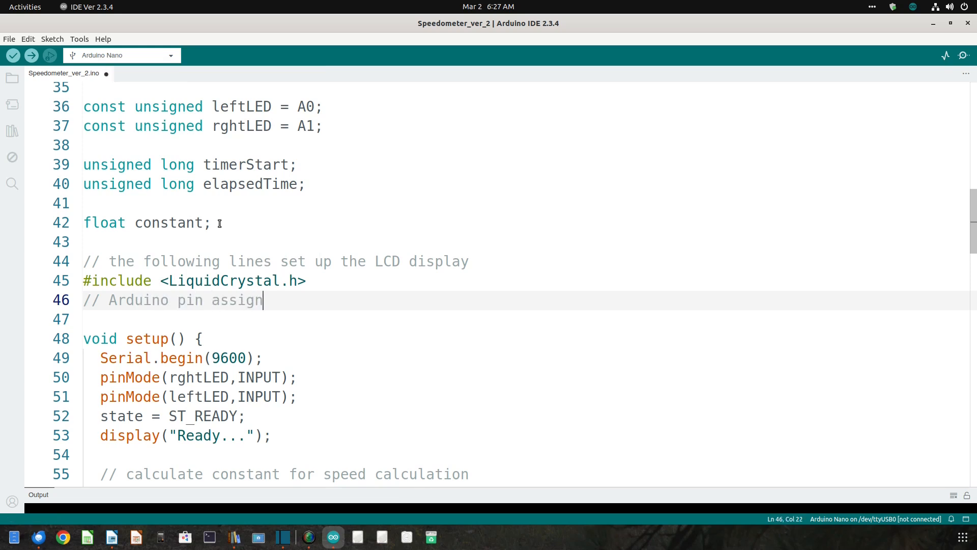
pyautogui.write('ments')
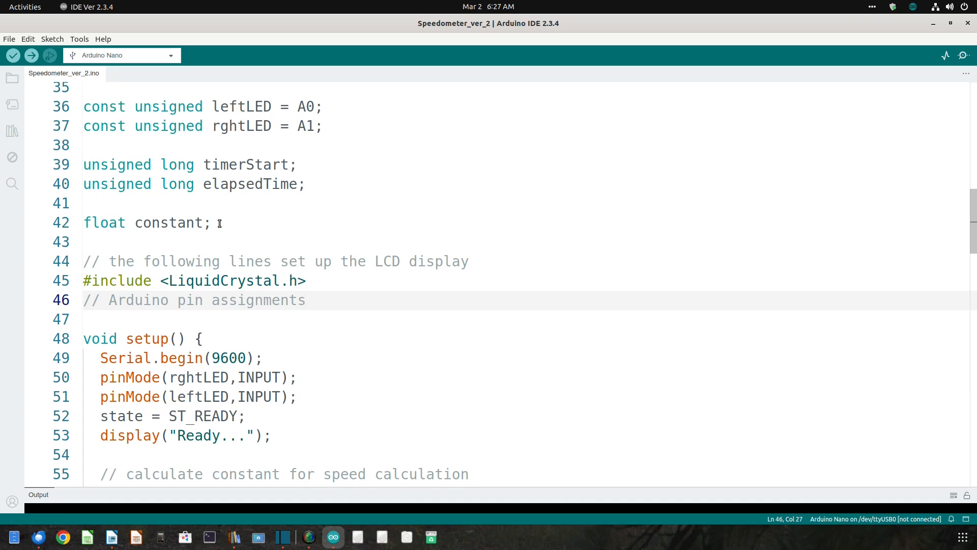
pyautogui.write('const int')
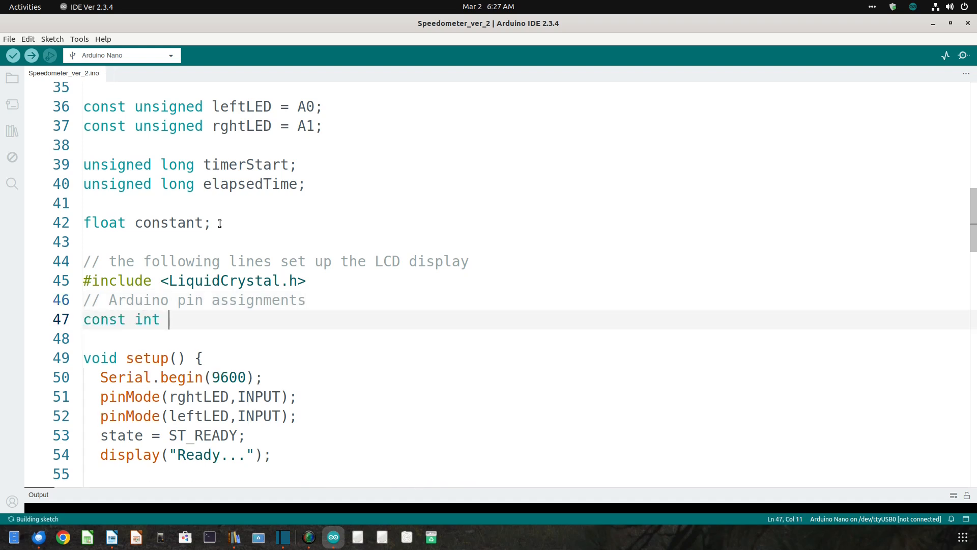
pyautogui.write('rs=12, en=')
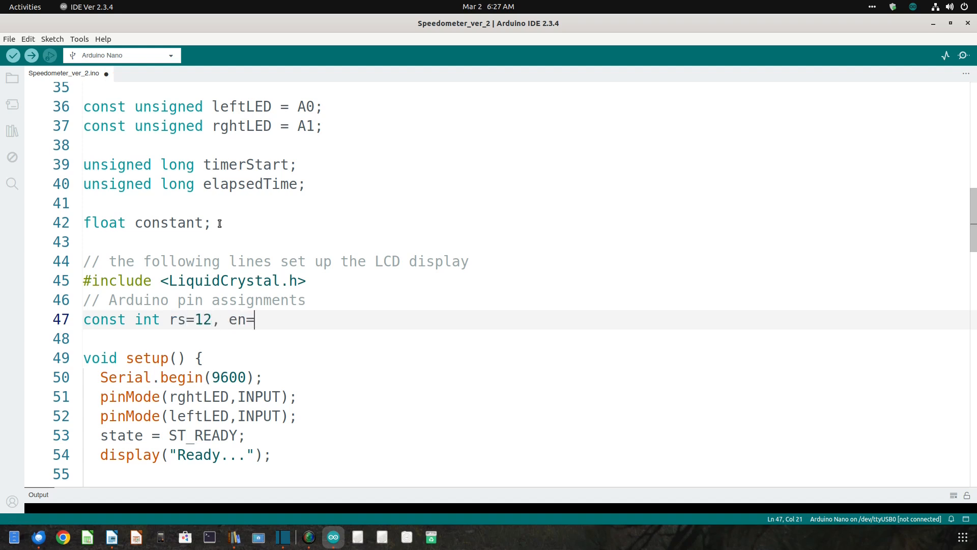
pyautogui.write('11,')
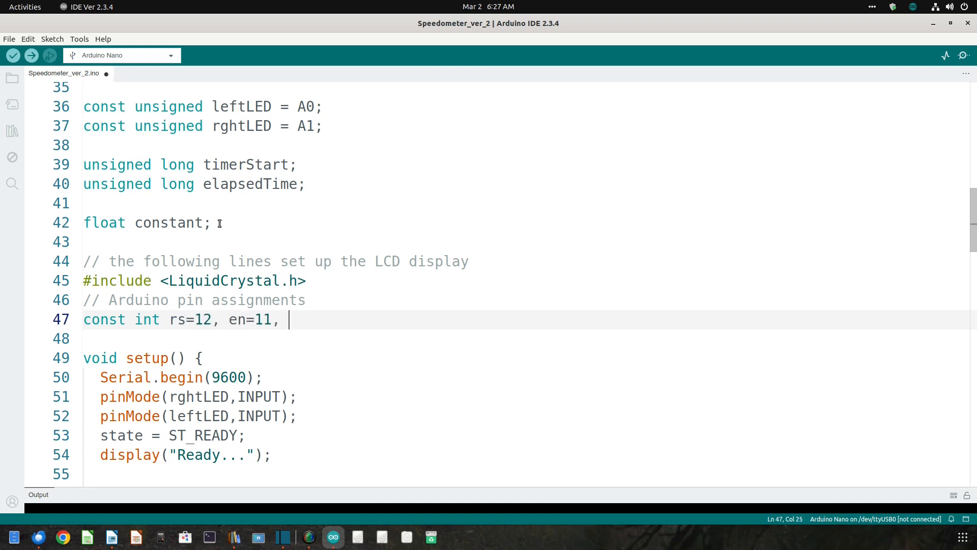
pyautogui.write('d')
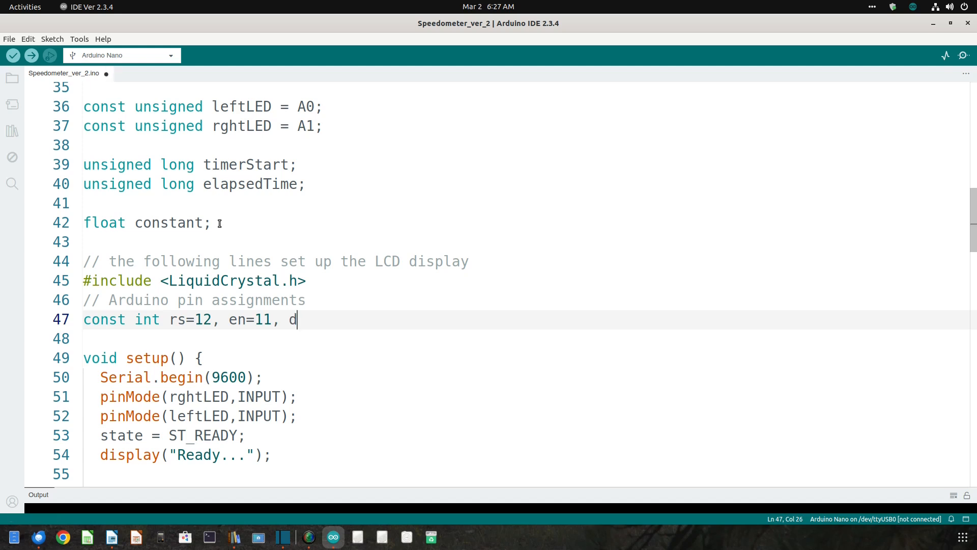
pyautogui.write('4=5, d5=')
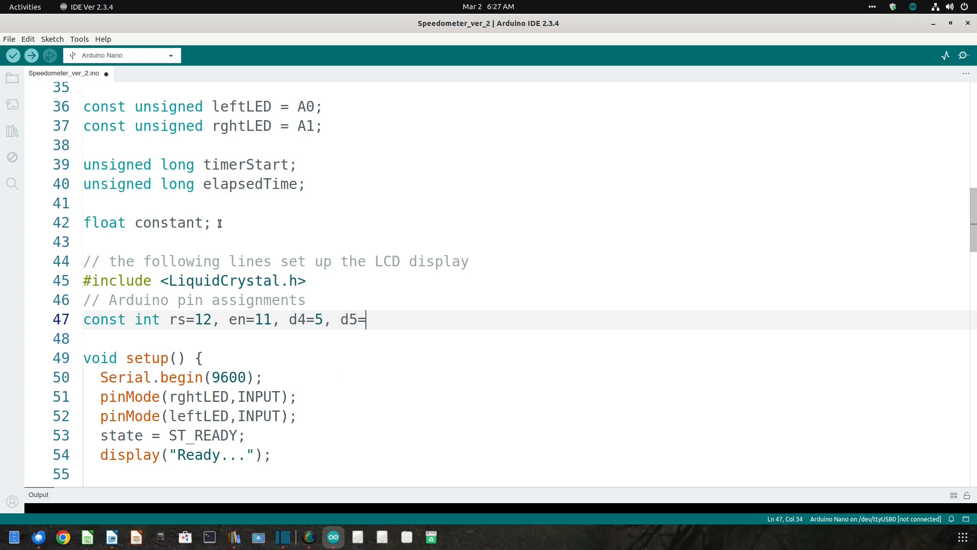
pyautogui.write('4, d')
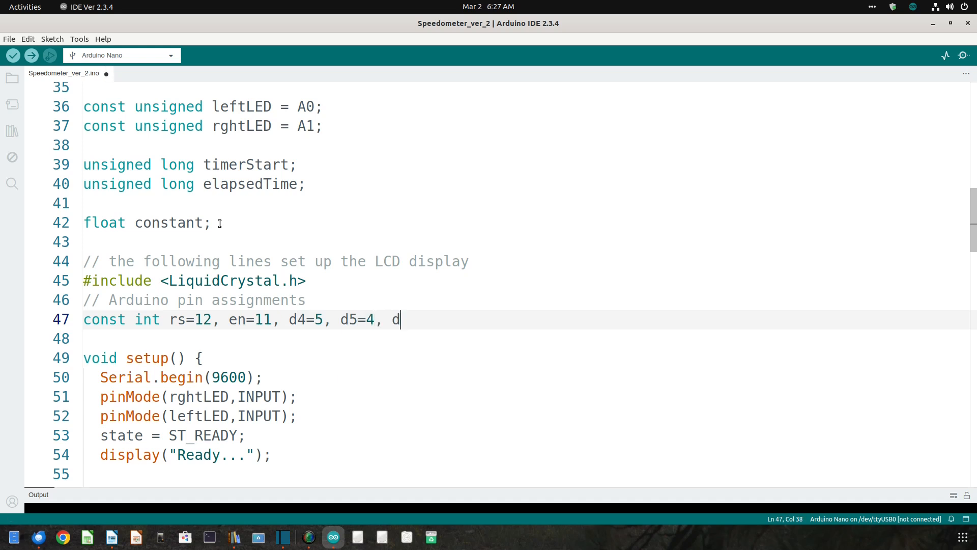
pyautogui.write('6=3, d7=2;')
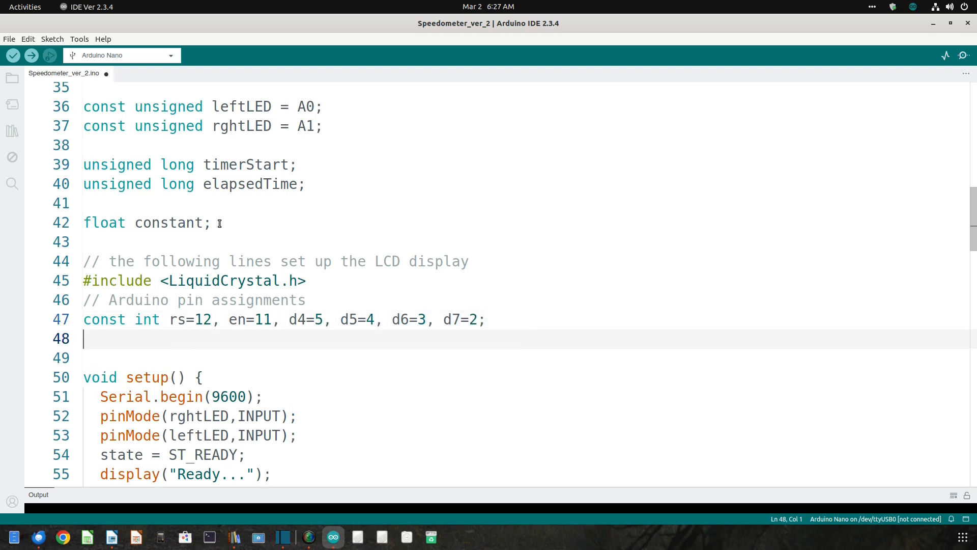
# Declare LiquidCrystal lcd(rs, en, d4, d5, d6, d7);
pyautogui.write('Liquid')
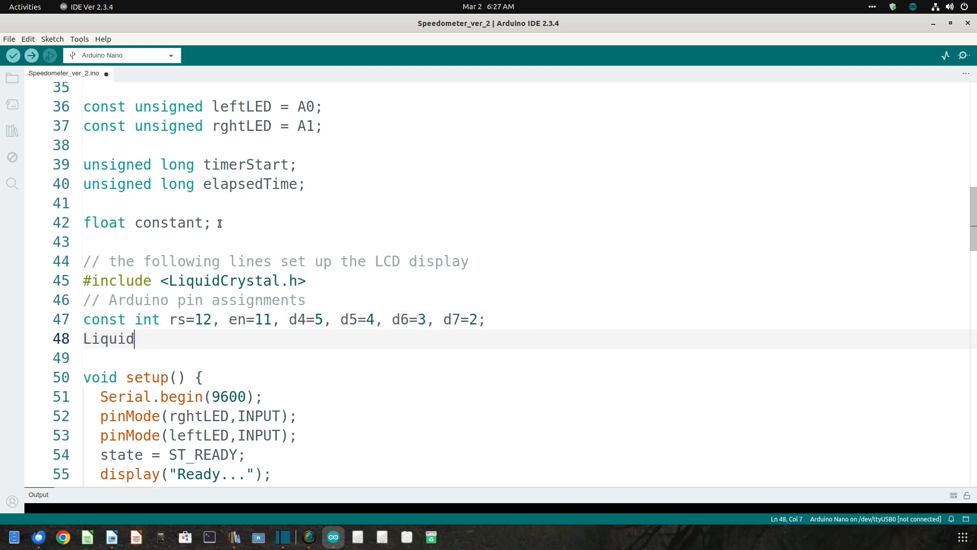
pyautogui.write('Crysta')
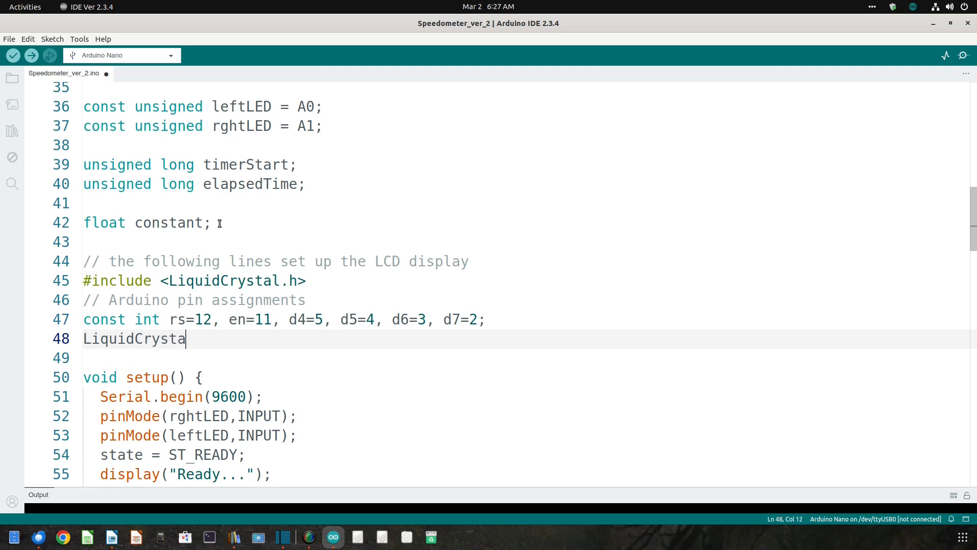
pyautogui.write('l')
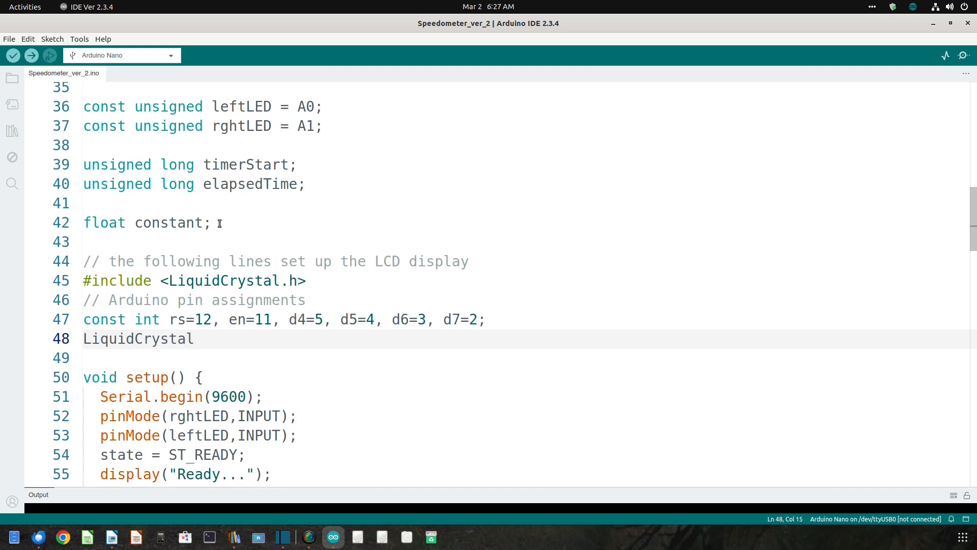
pyautogui.write('lcd()')
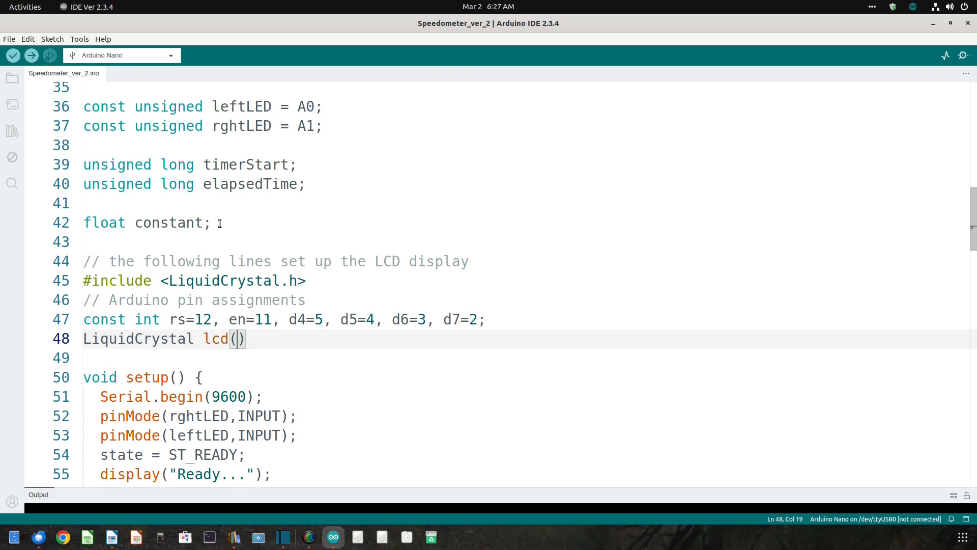
pyautogui.write('rs, e')
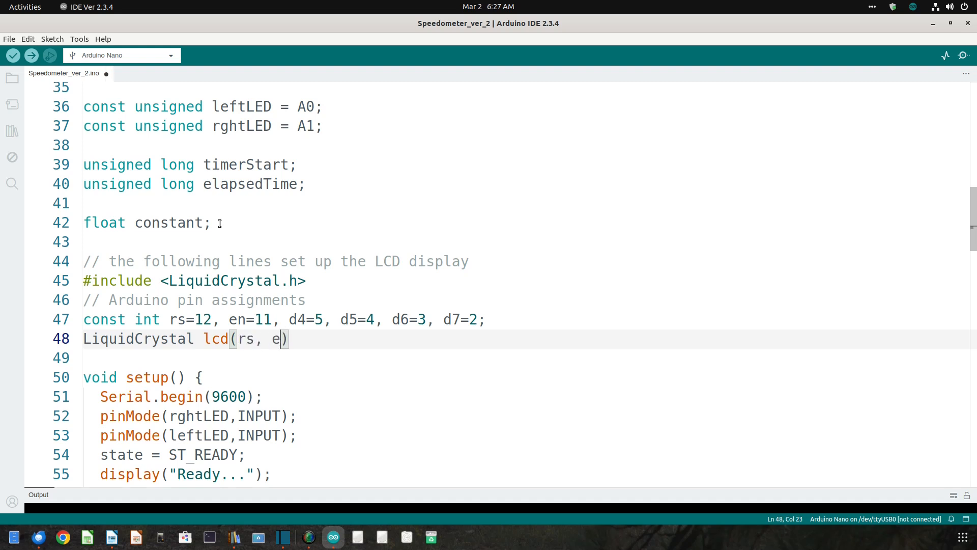
pyautogui.write('n, d4')
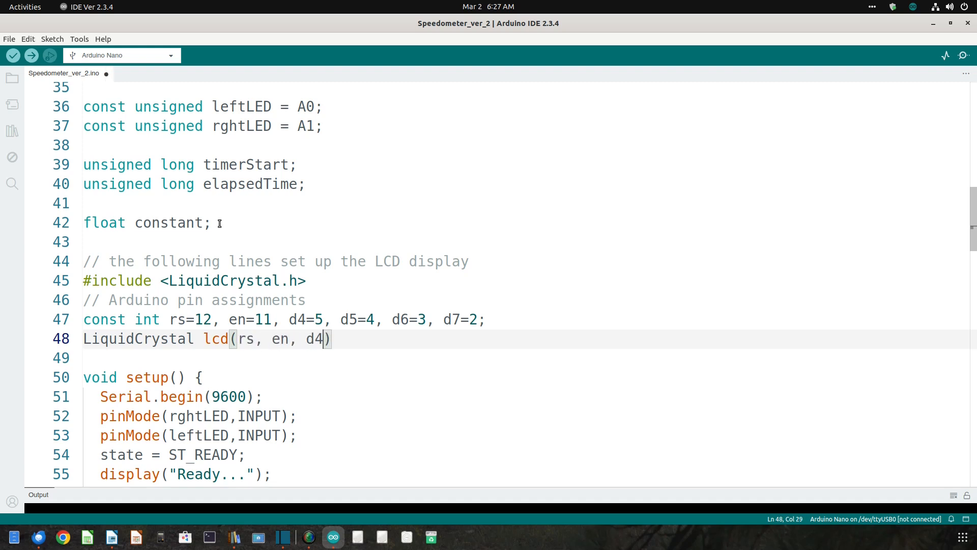
pyautogui.write(', d5, d6')
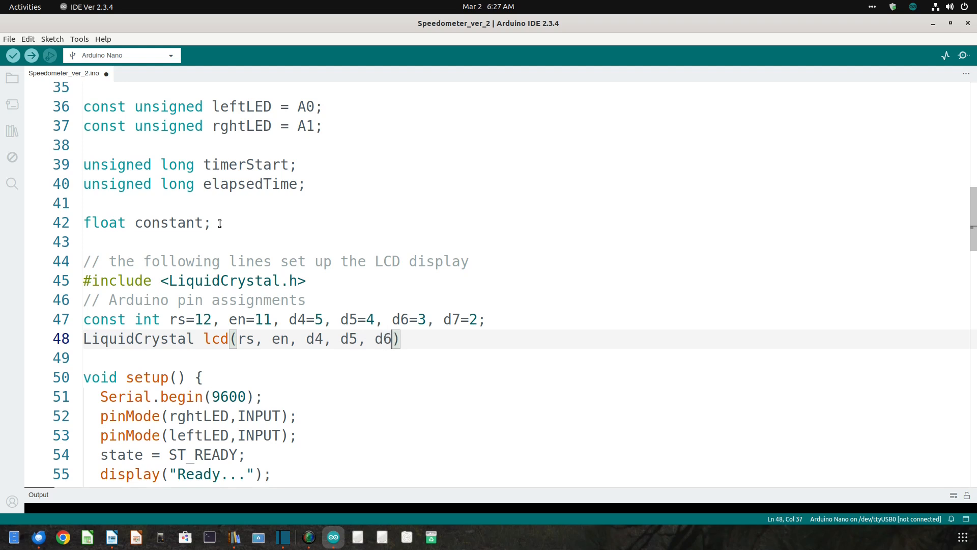
pyautogui.write(', d7')
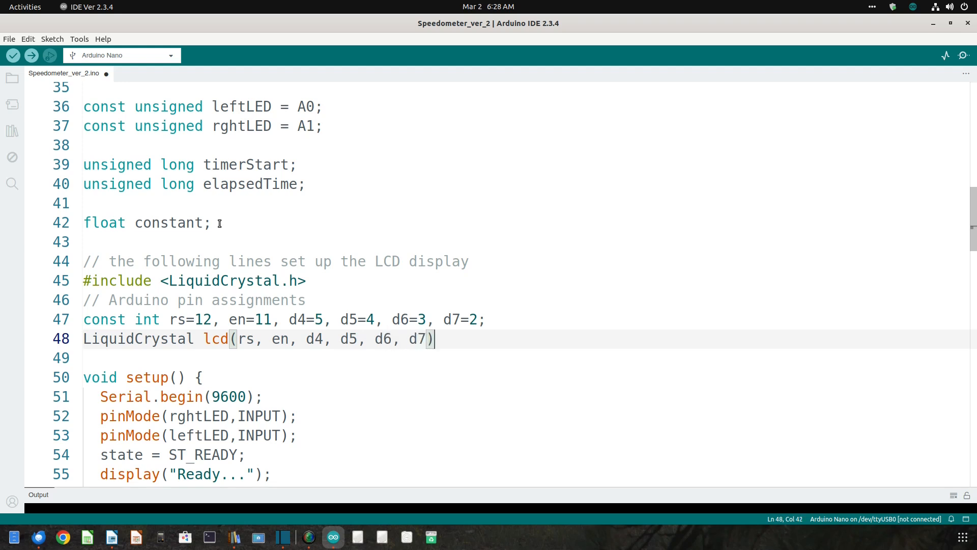
pyautogui.write(';')
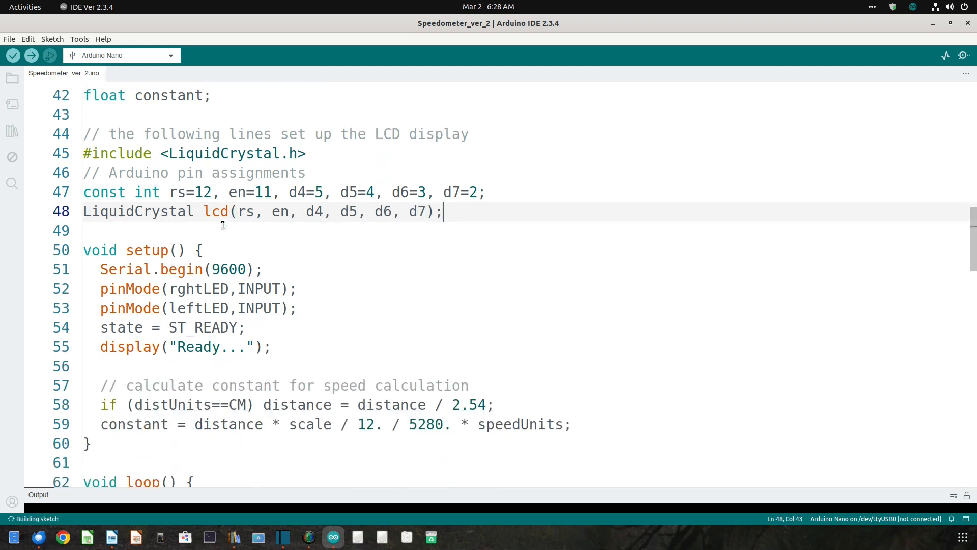
# Replace Serial.begin(9600) with lcd.begin(16,2) and add lcd.clear(); below it
pyautogui.doubleClick(126, 269)
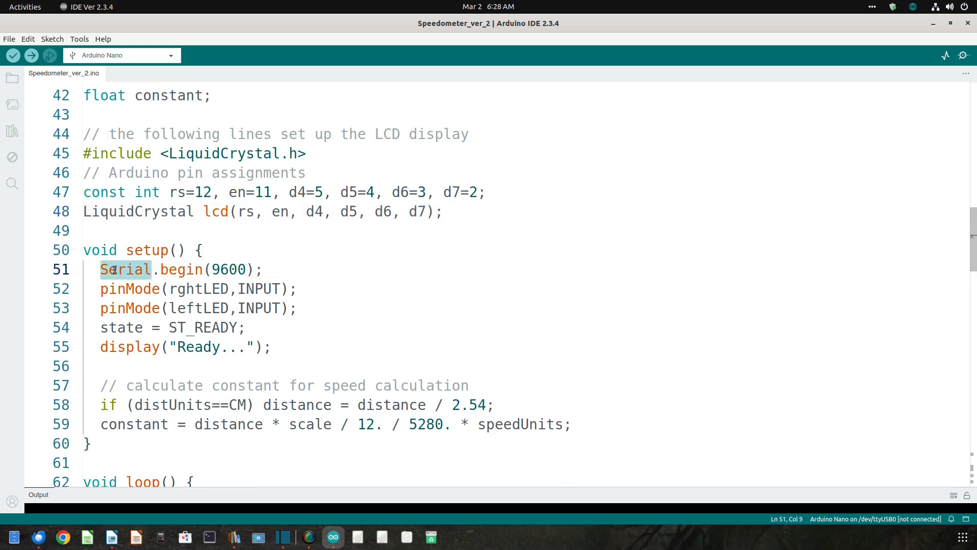
pyautogui.write('lcd')
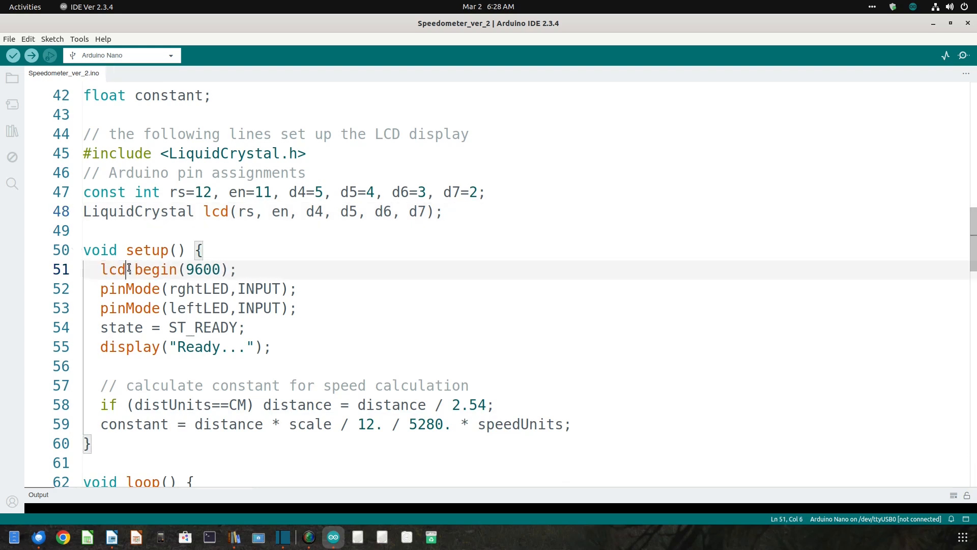
pyautogui.doubleClick(202, 269)
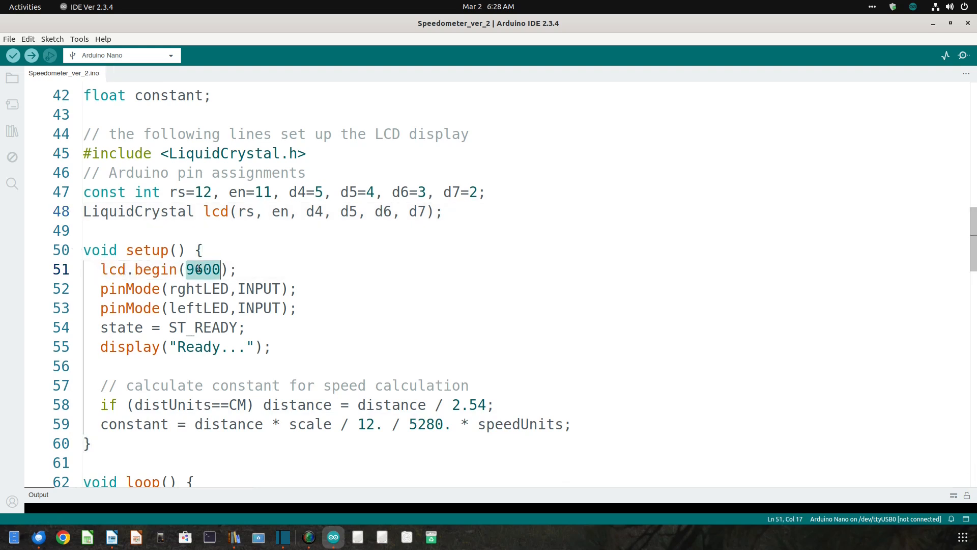
pyautogui.write('16')
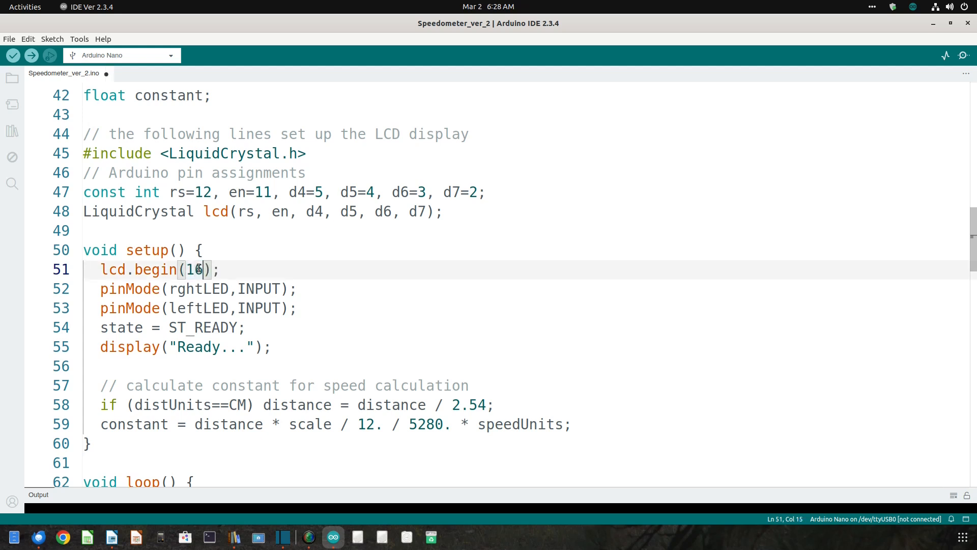
pyautogui.write(',2')
pyautogui.write('l')
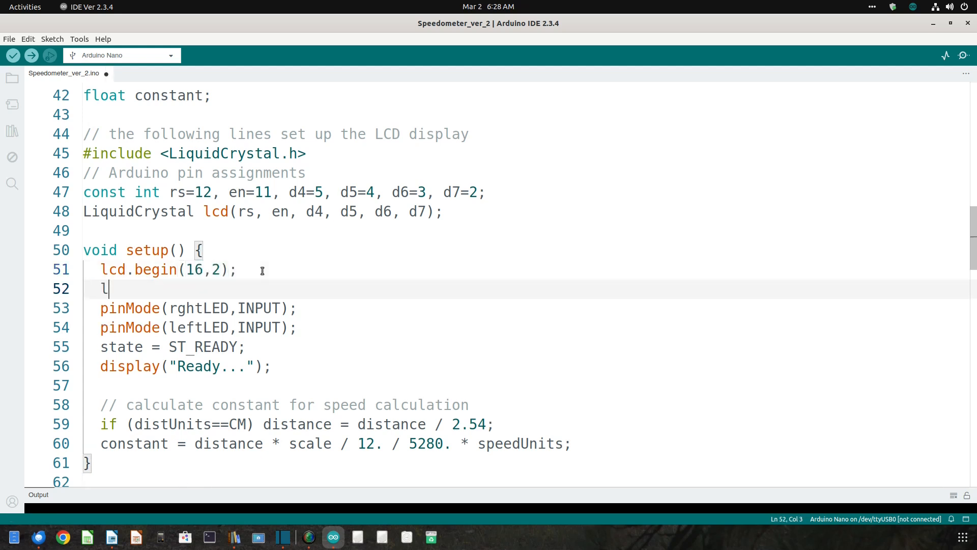
pyautogui.write('cd.clea')
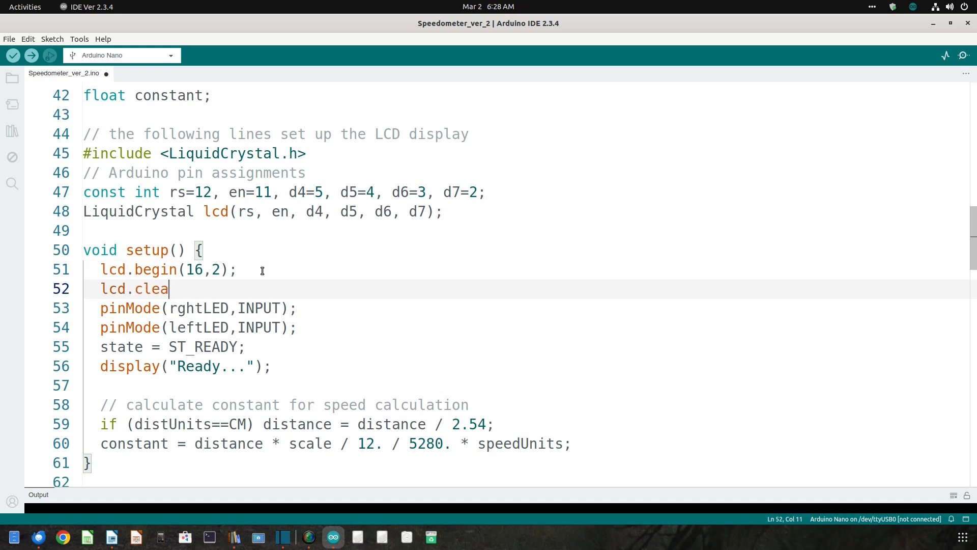
pyautogui.write('r();')
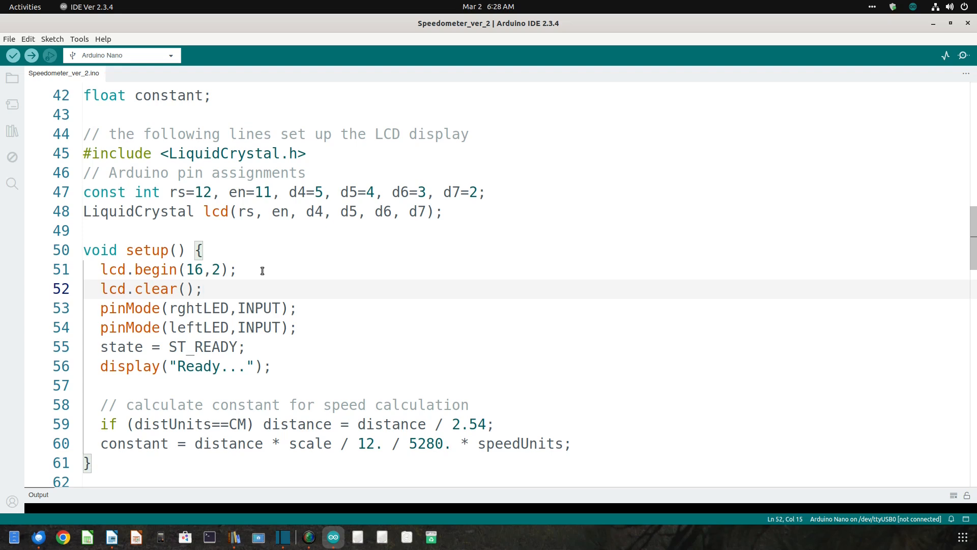
# Replace Serial with lcd on the text line and the speed line of the display functions
pyautogui.scroll(-3)
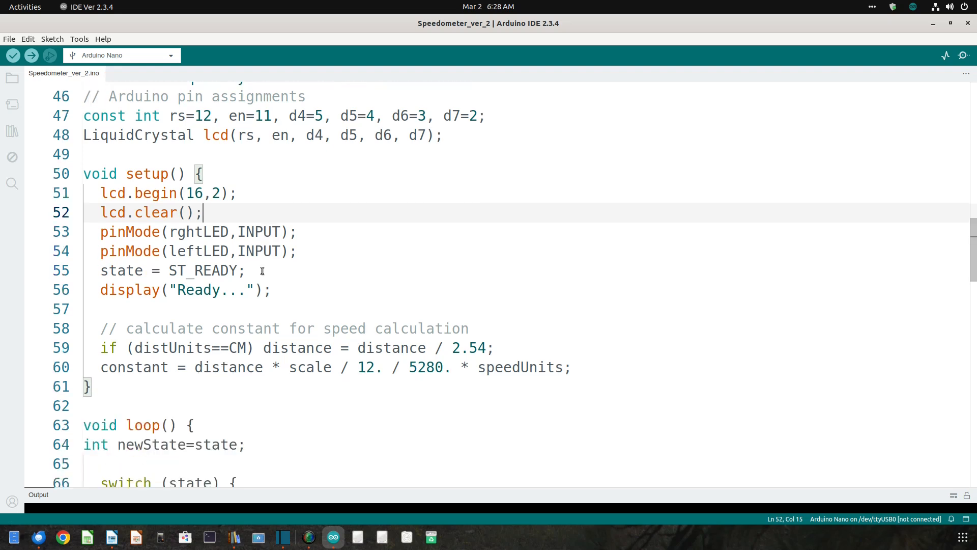
pyautogui.scroll(-3)
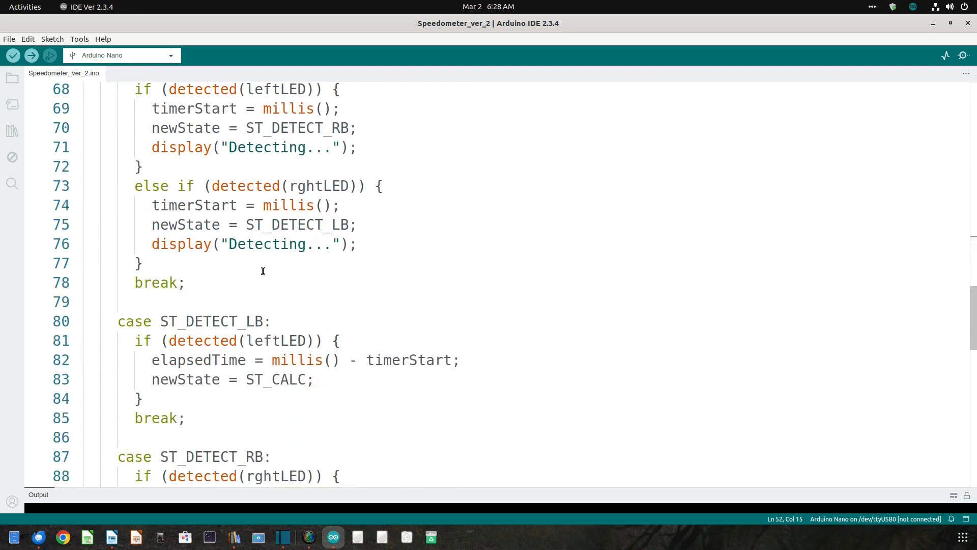
pyautogui.scroll(-3)
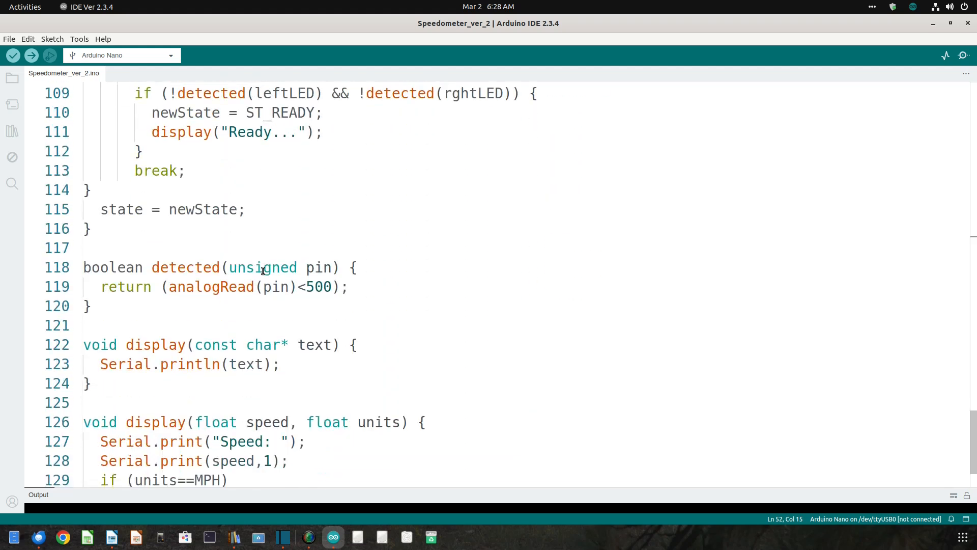
pyautogui.scroll(-3)
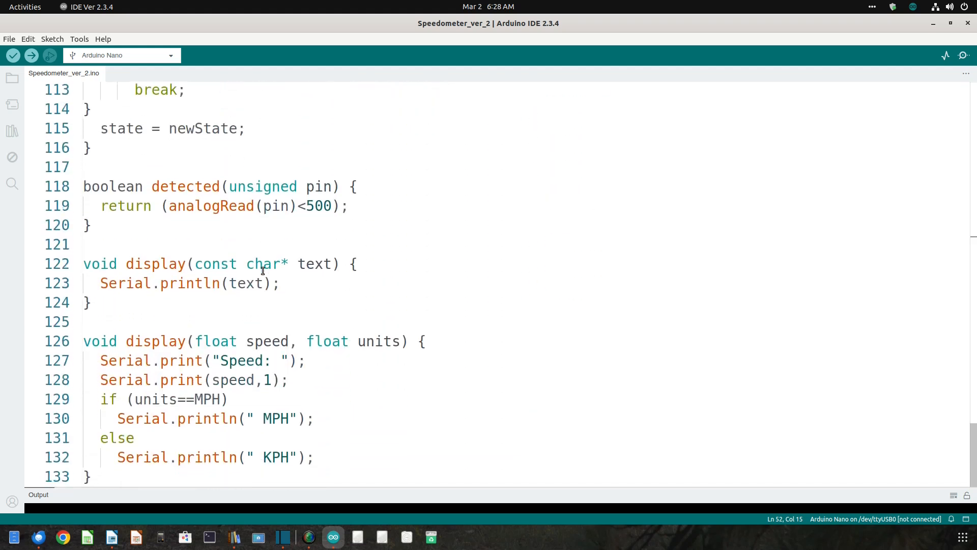
pyautogui.doubleClick(125, 283)
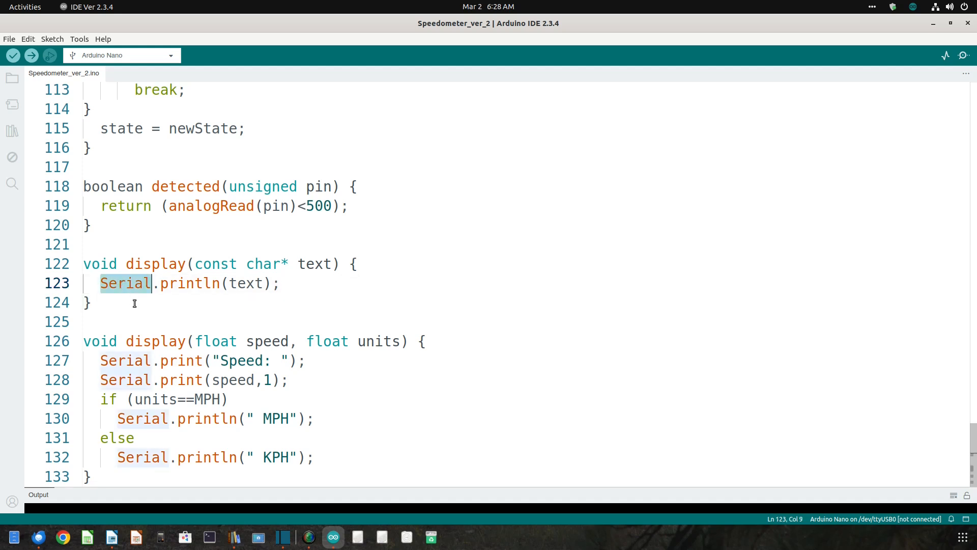
pyautogui.write('lcd')
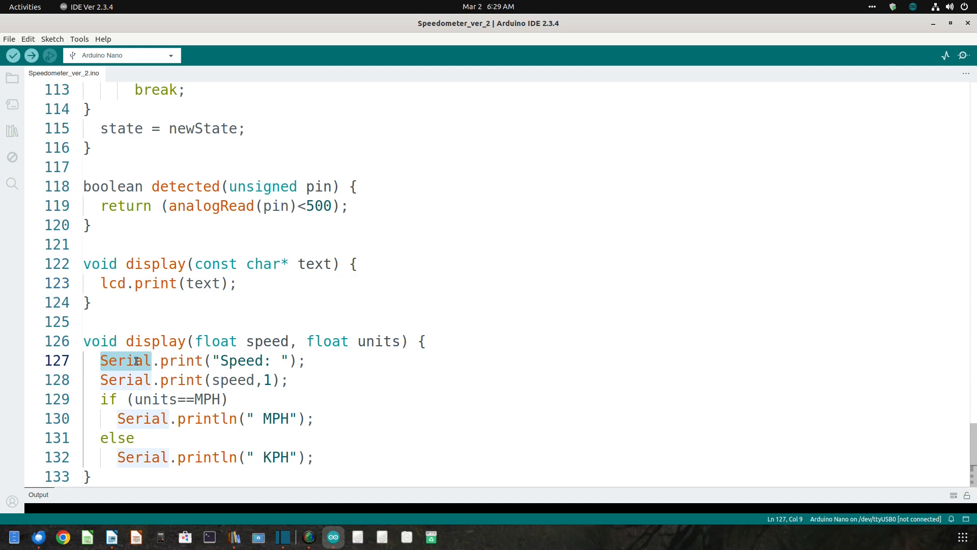
pyautogui.write('lcd')
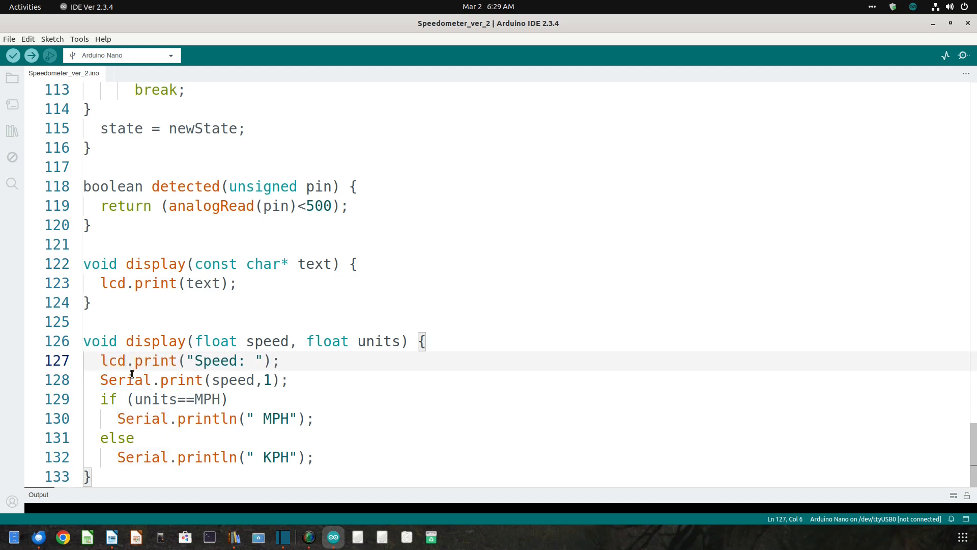
pyautogui.click(131, 379)
pyautogui.write('cd')
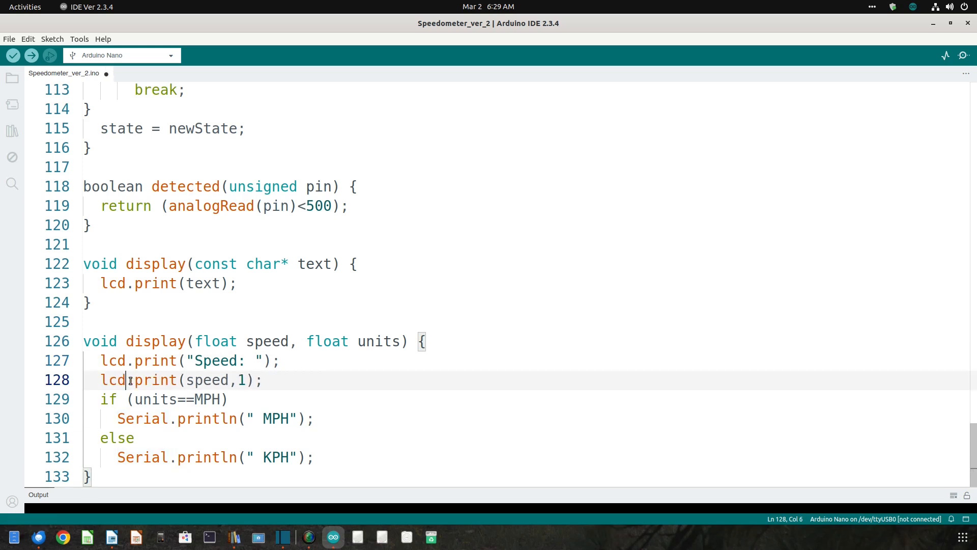
# Replace Serial with lcd on the MPH and KPH unit lines
pyautogui.doubleClick(142, 418)
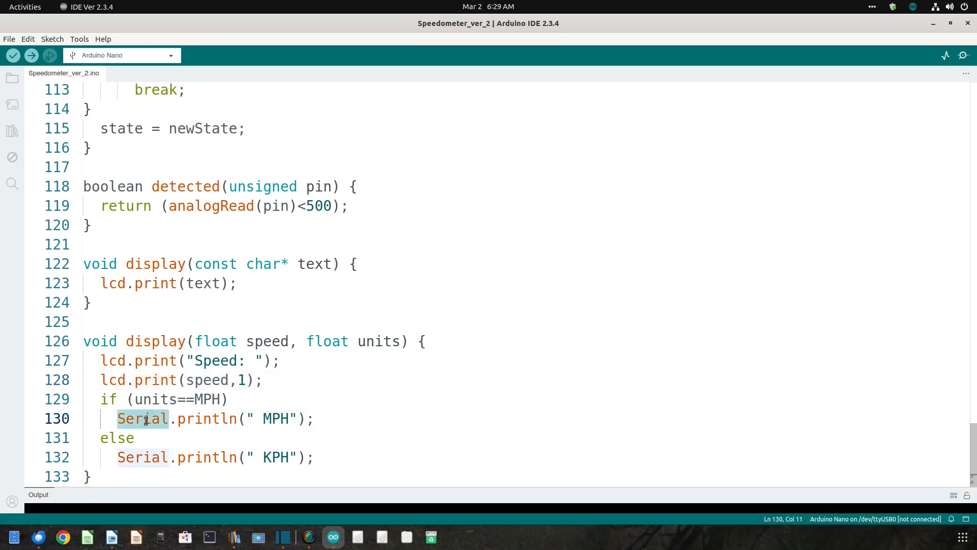
pyautogui.write('lcd')
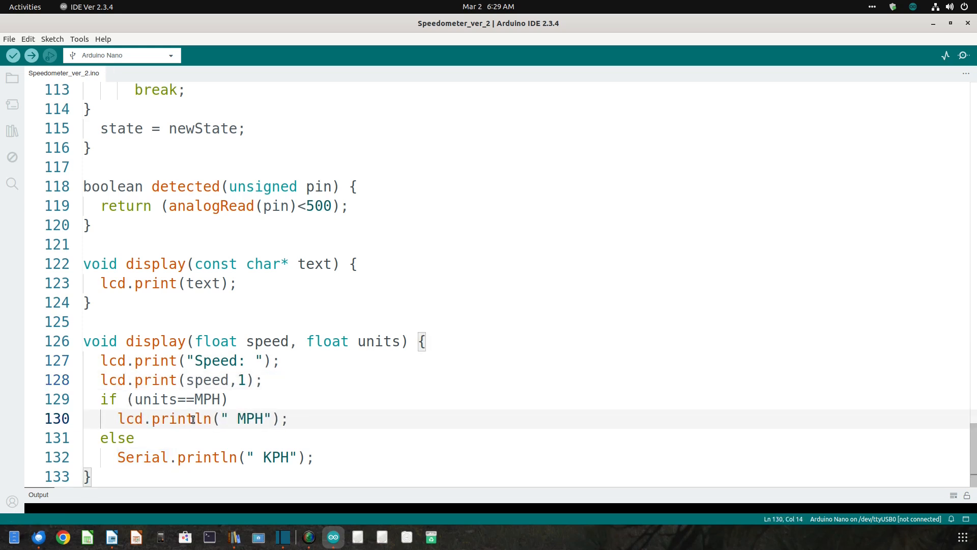
pyautogui.doubleClick(143, 457)
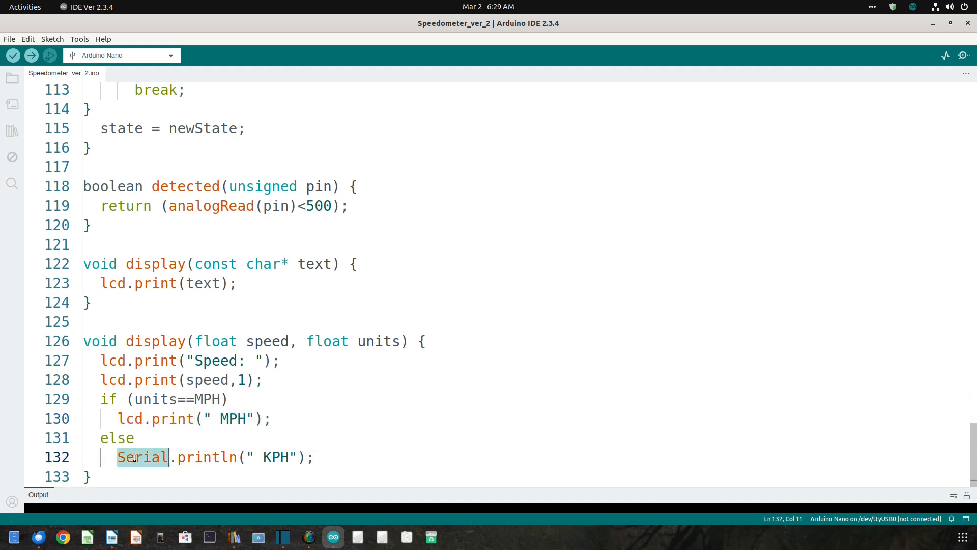
pyautogui.write('lcd')
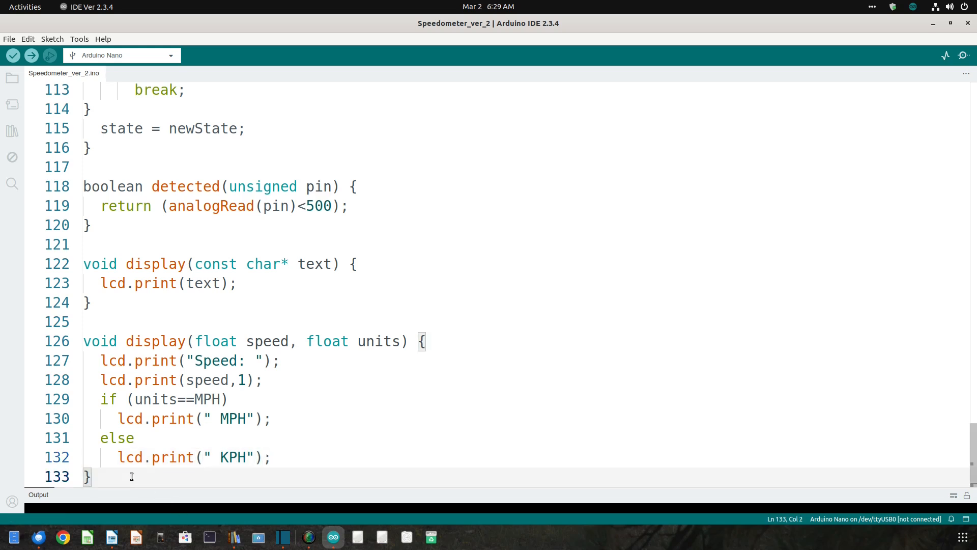
# Declare void clearLine(int line) starting with lcd.setCursor(0,line);
pyautogui.write('void')
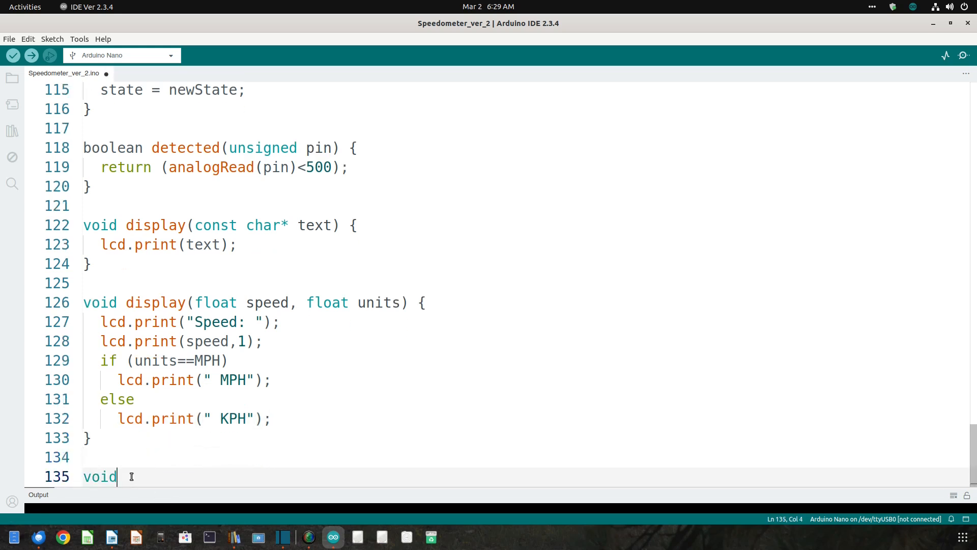
pyautogui.write('clear')
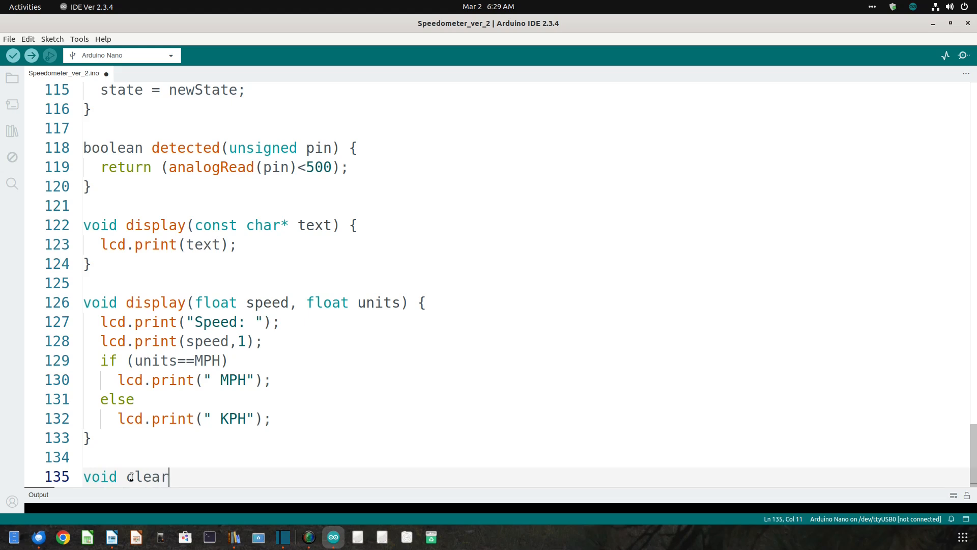
pyautogui.write('Line()')
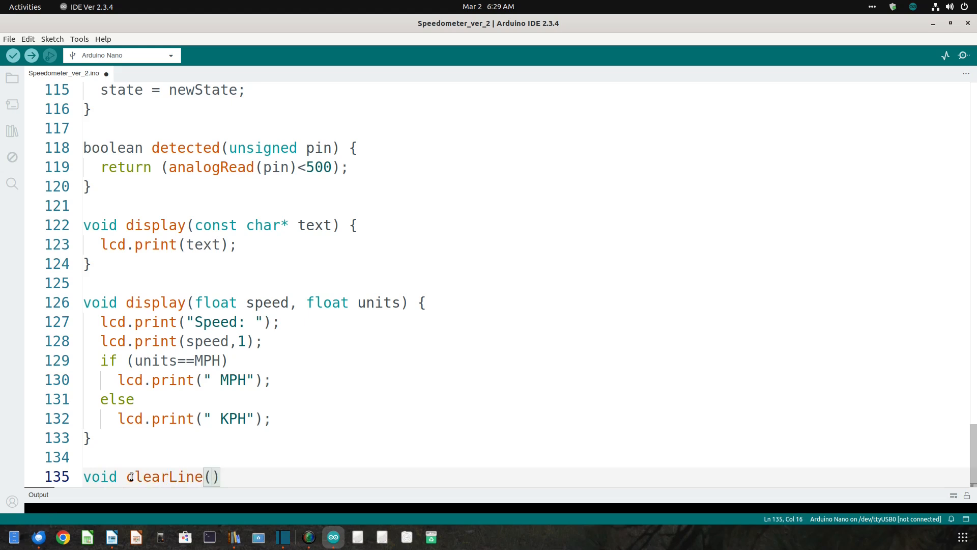
pyautogui.write('int line')
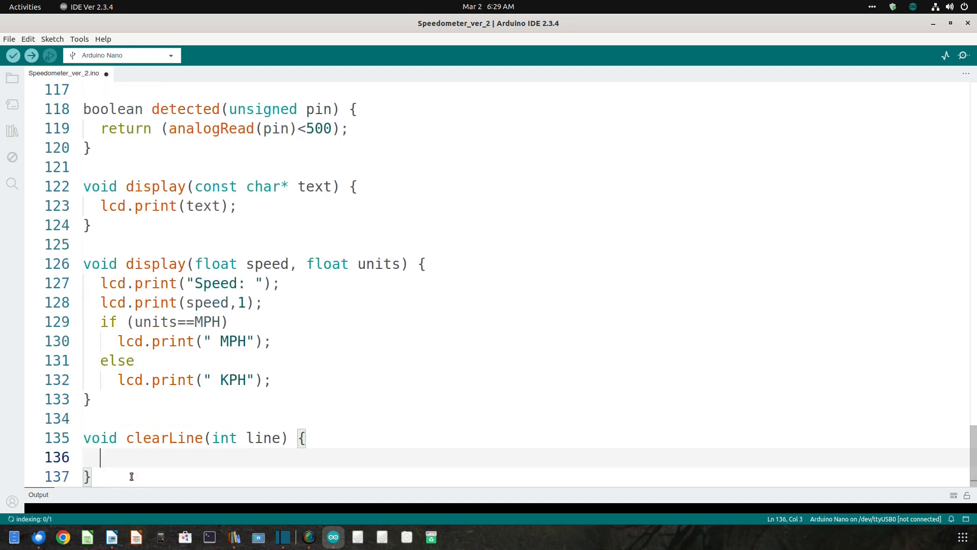
pyautogui.write('lcd')
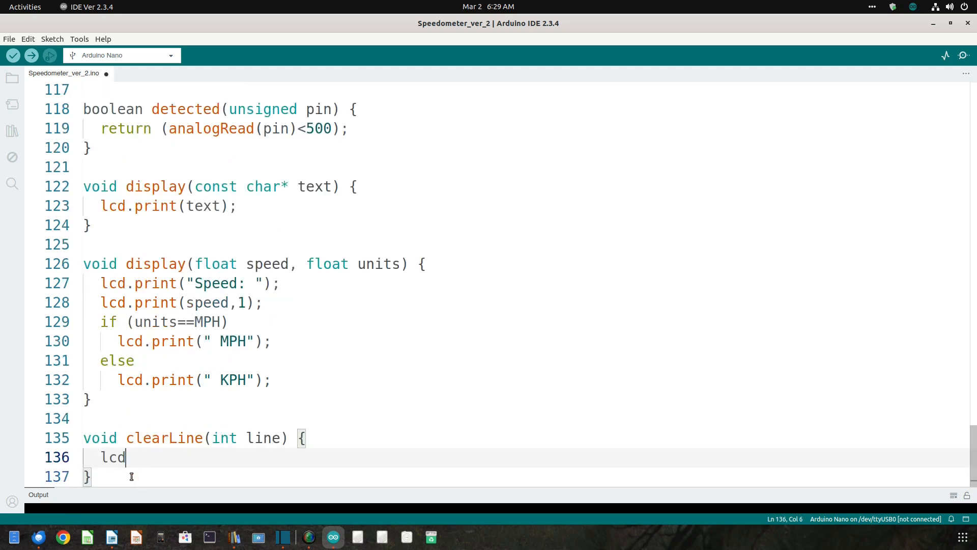
pyautogui.write('.setCursor(')
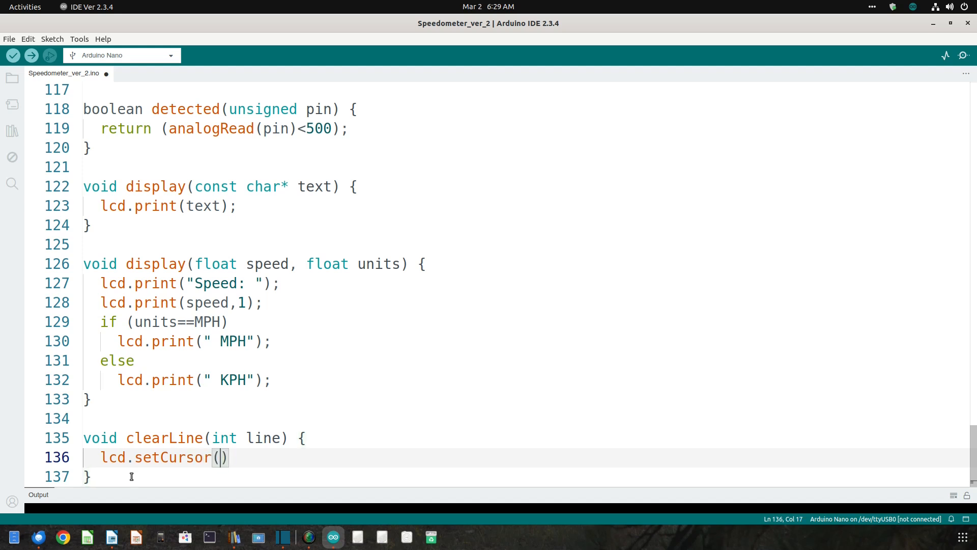
pyautogui.write('0,line')
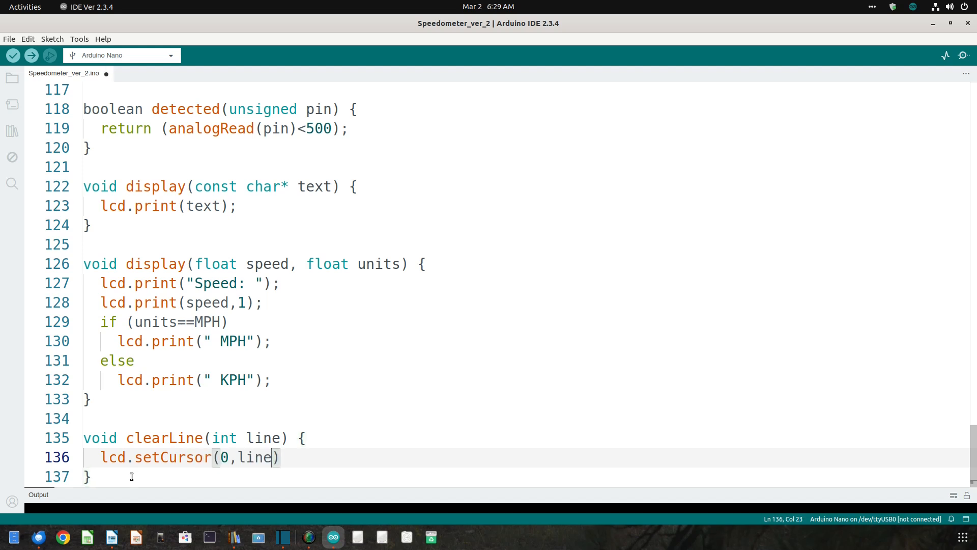
pyautogui.write(';')
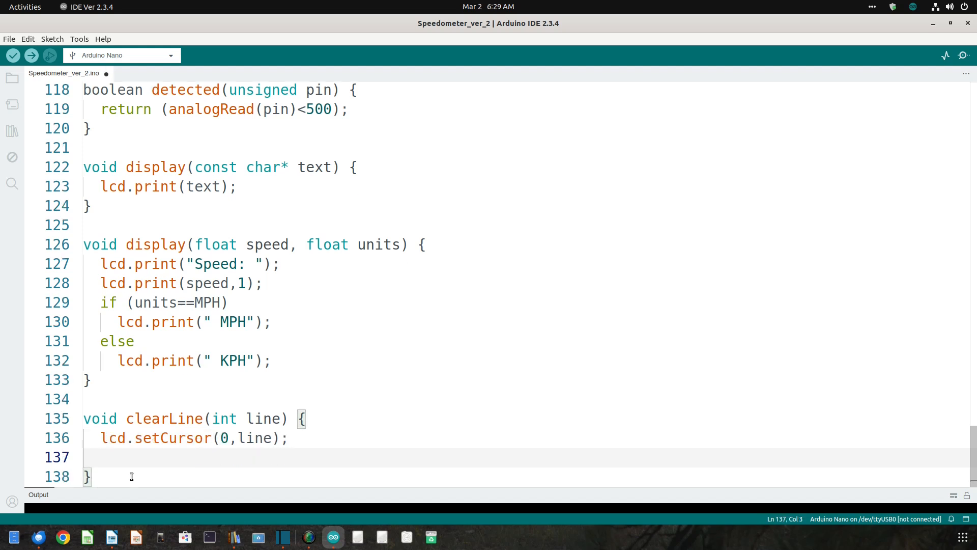
# Finish clearLine with lcd.print of sixteen spaces and a second lcd.setCursor(0,line);
pyautogui.write('lcd.print("                ");')
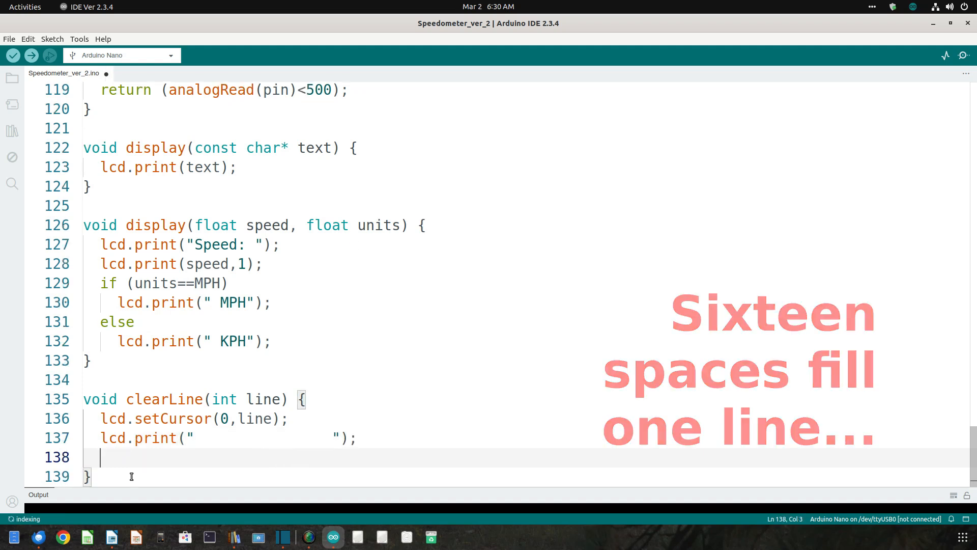
pyautogui.write('lcd.se')
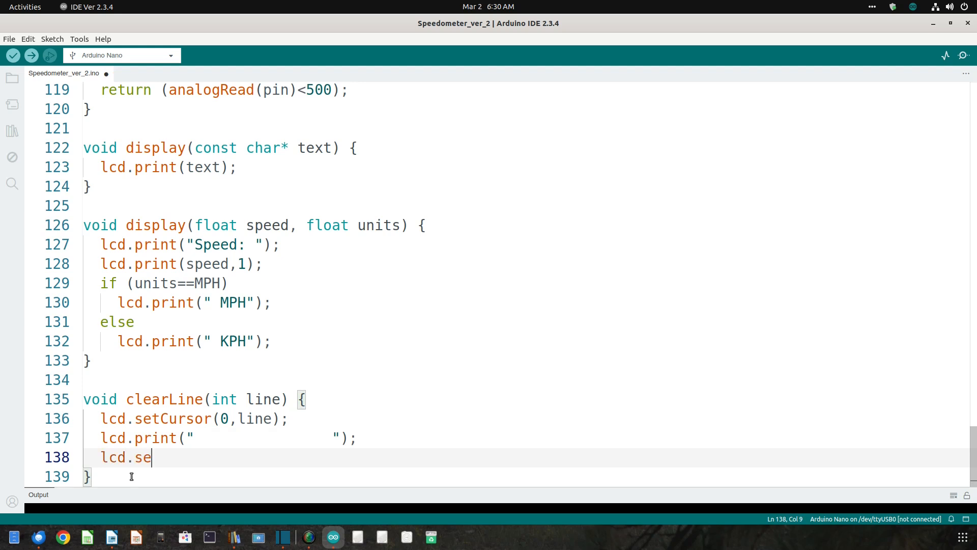
pyautogui.write('tCursor(')
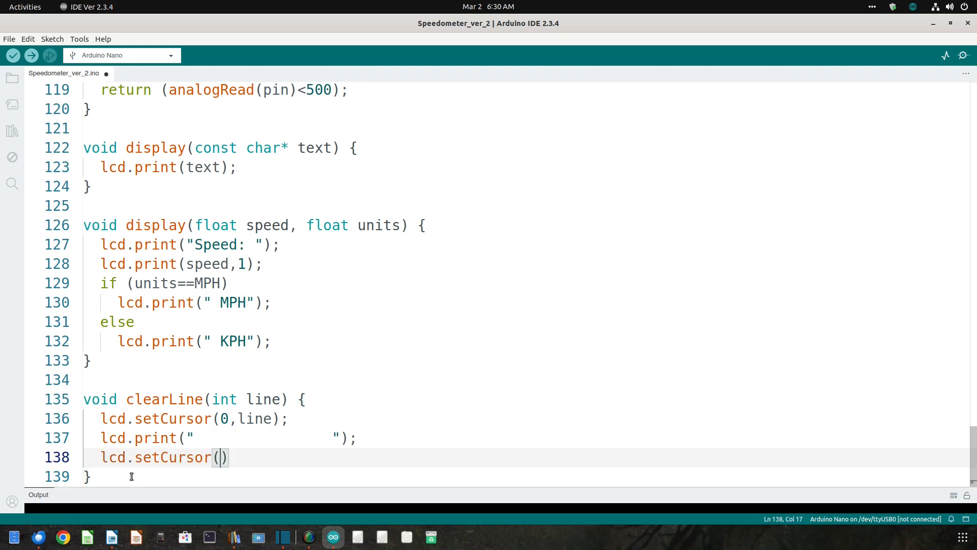
pyautogui.write('0,lin')
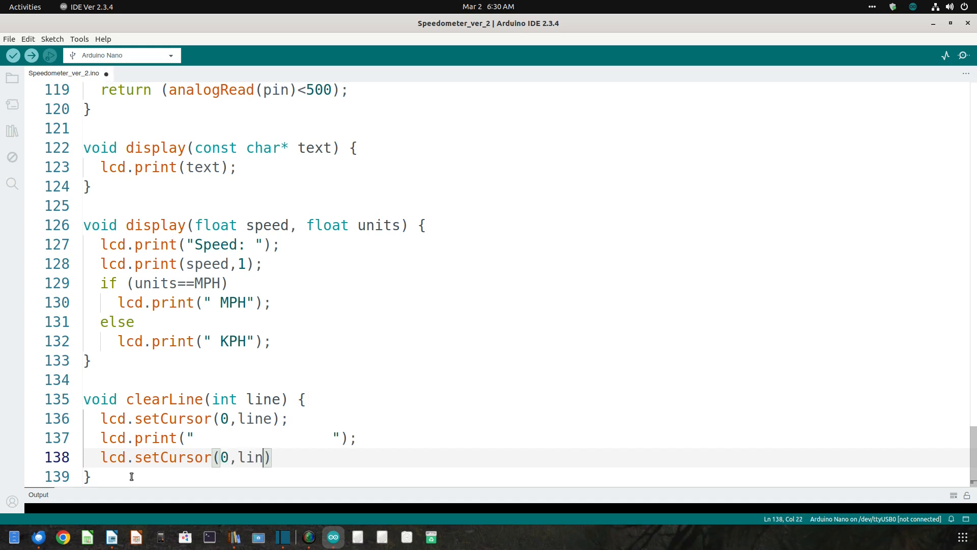
pyautogui.write('e;')
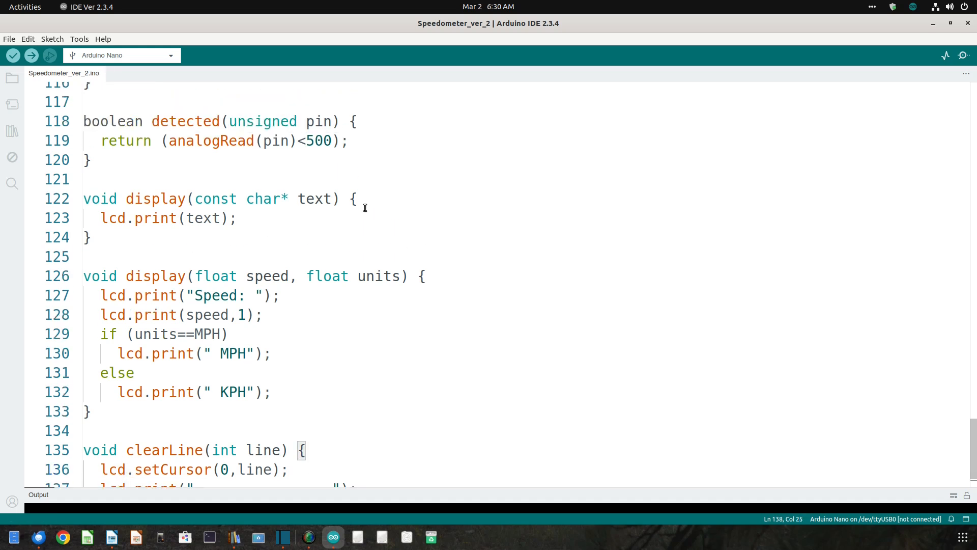
# Add clearLine(1) to the text display function and clearLine(0) to the speed display function
pyautogui.write('l')
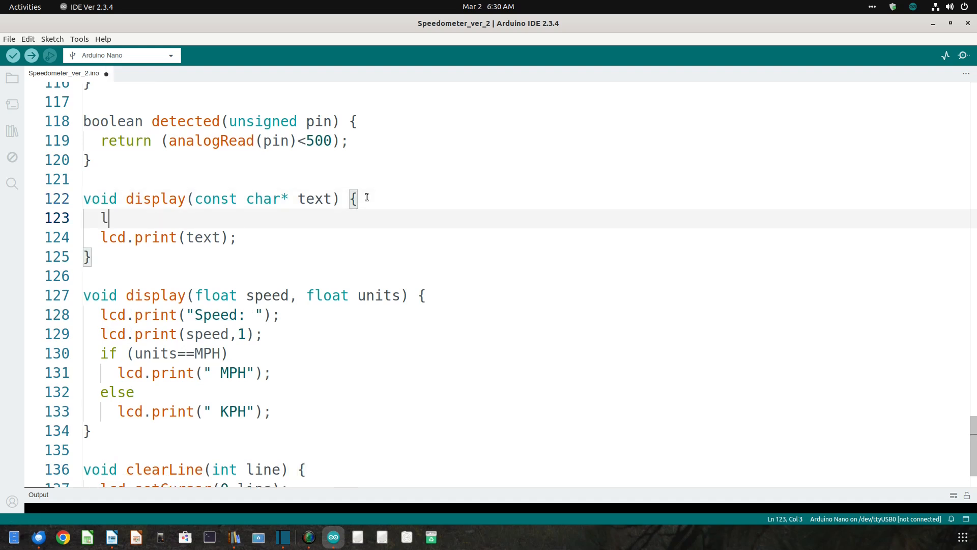
pyautogui.write('clea')
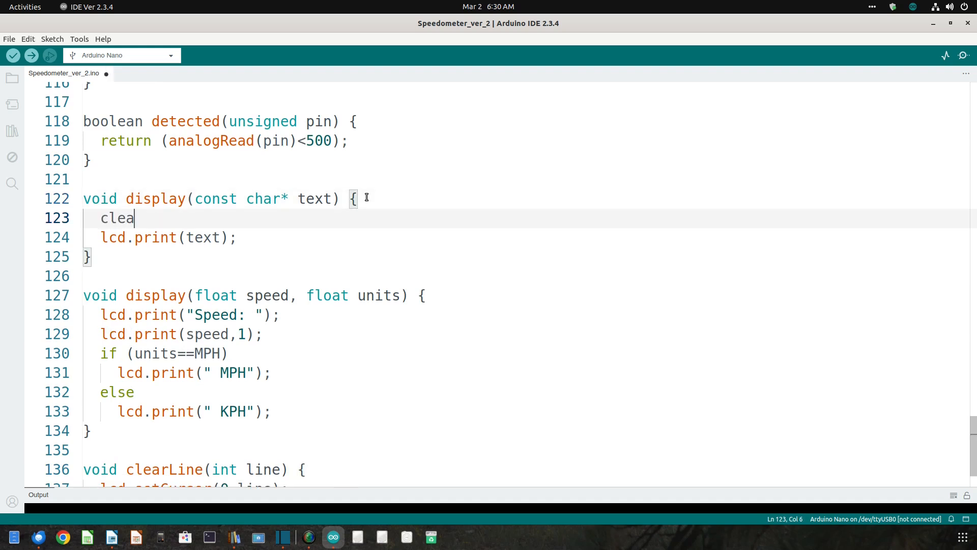
pyautogui.write('rLine')
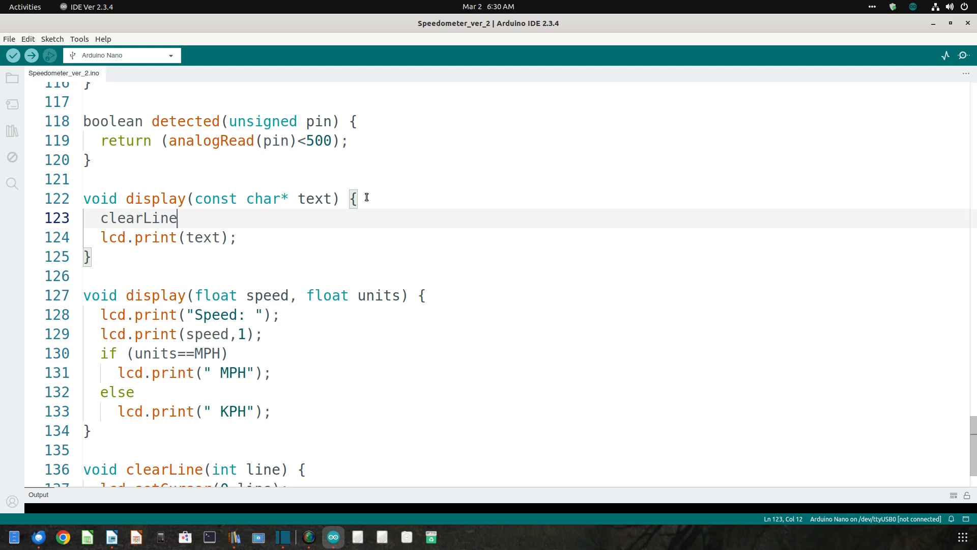
pyautogui.write('()')
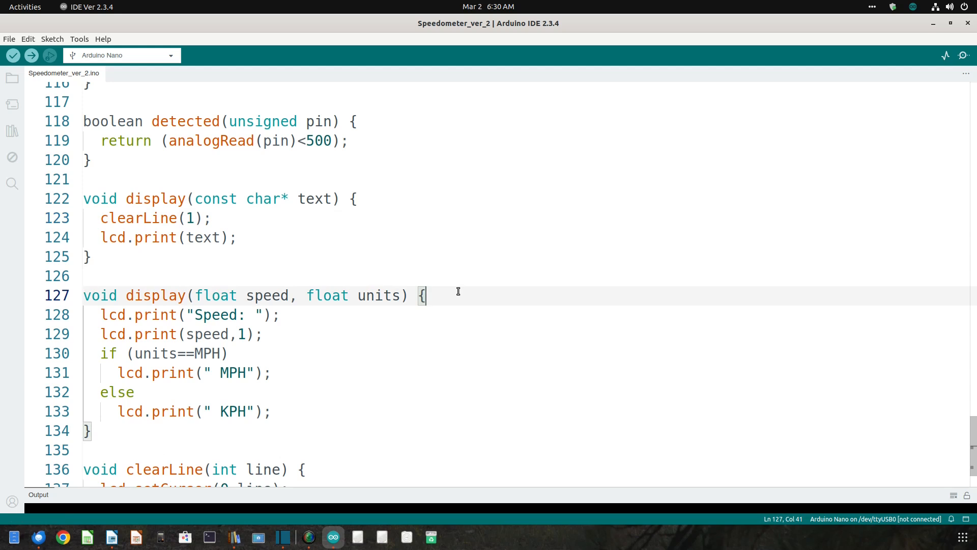
pyautogui.write('clearLine(0);')
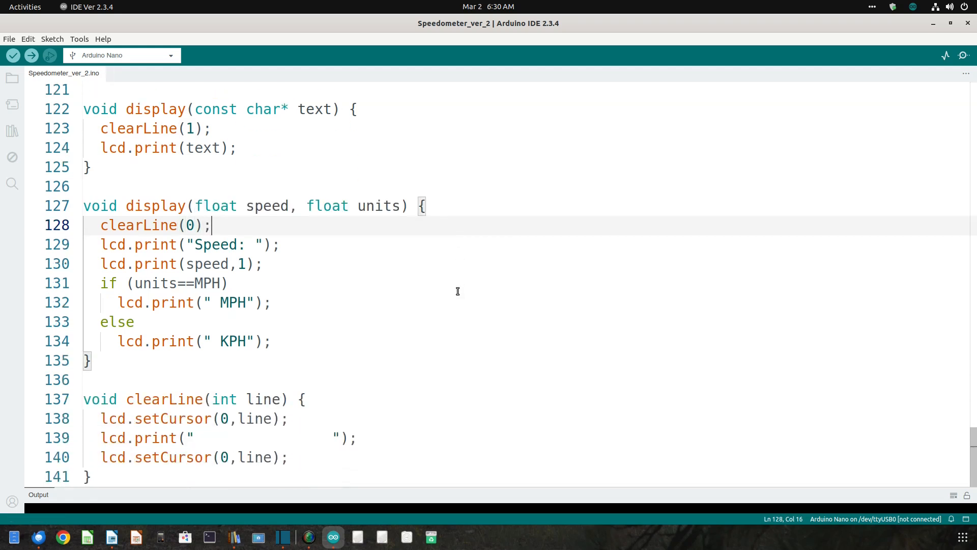
pyautogui.moveTo(13, 56)
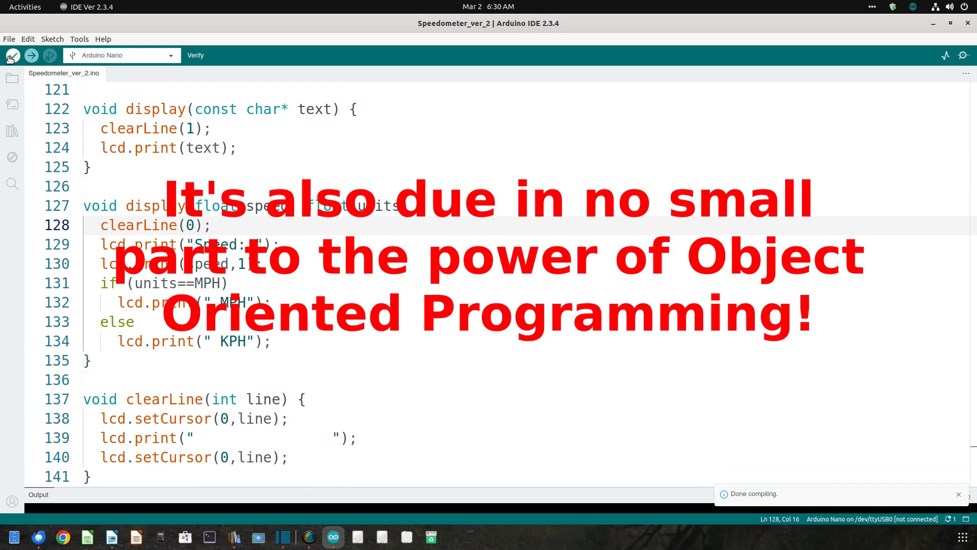
pyautogui.click(12, 55)
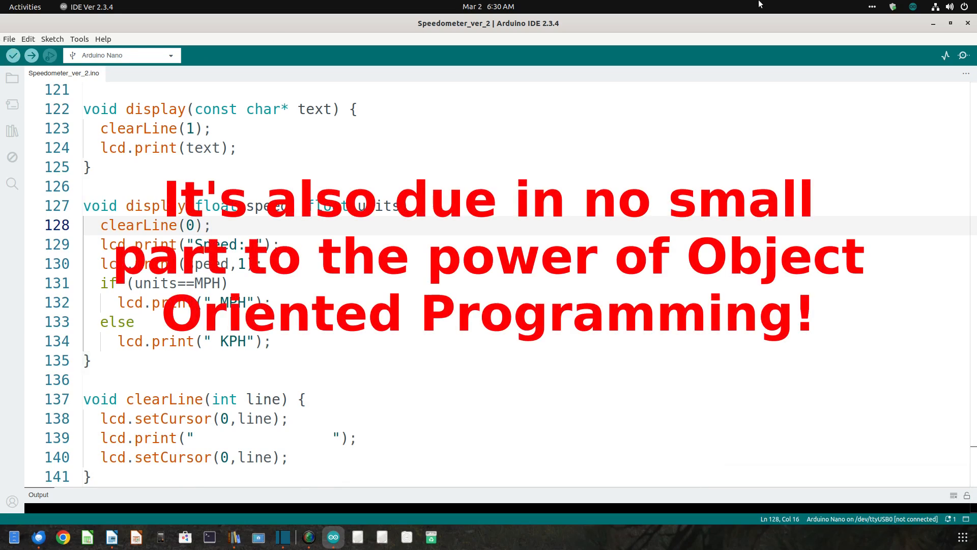
pyautogui.moveTo(843, 8)
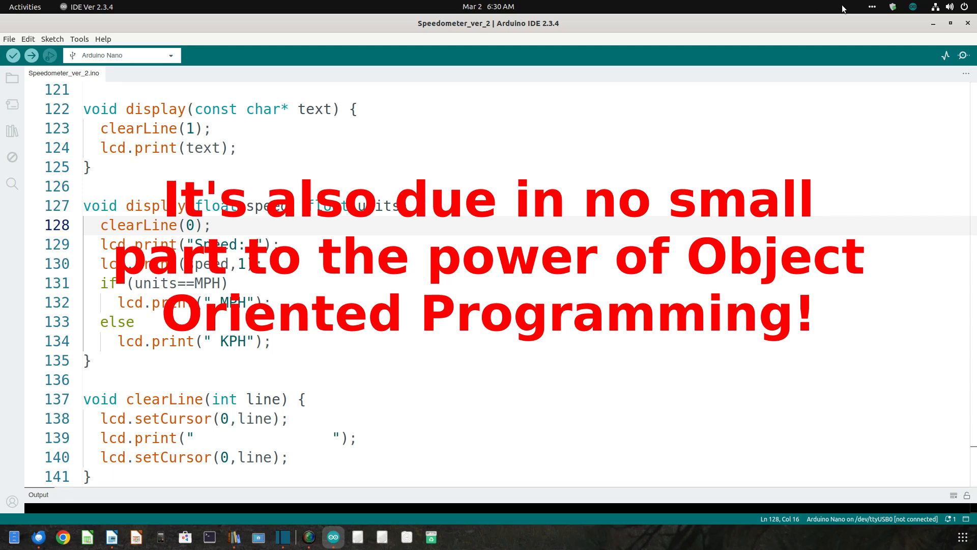